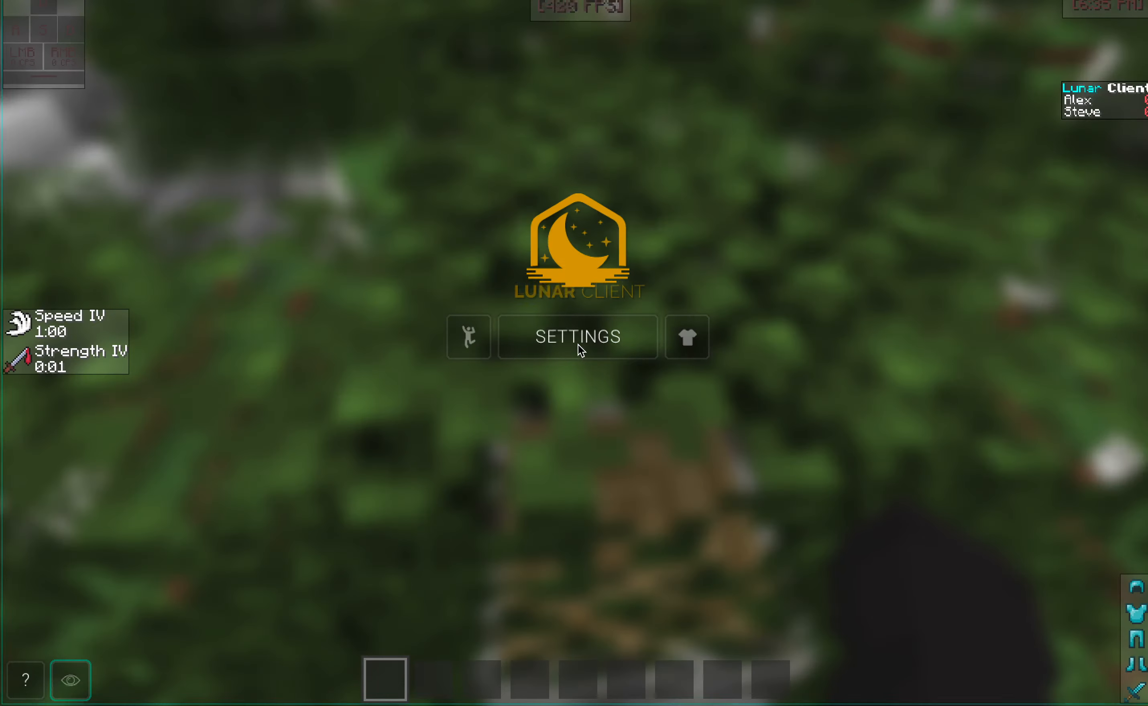
- Browse the owned cosmetics collection and leave the cosmetics screen
click(578, 337)
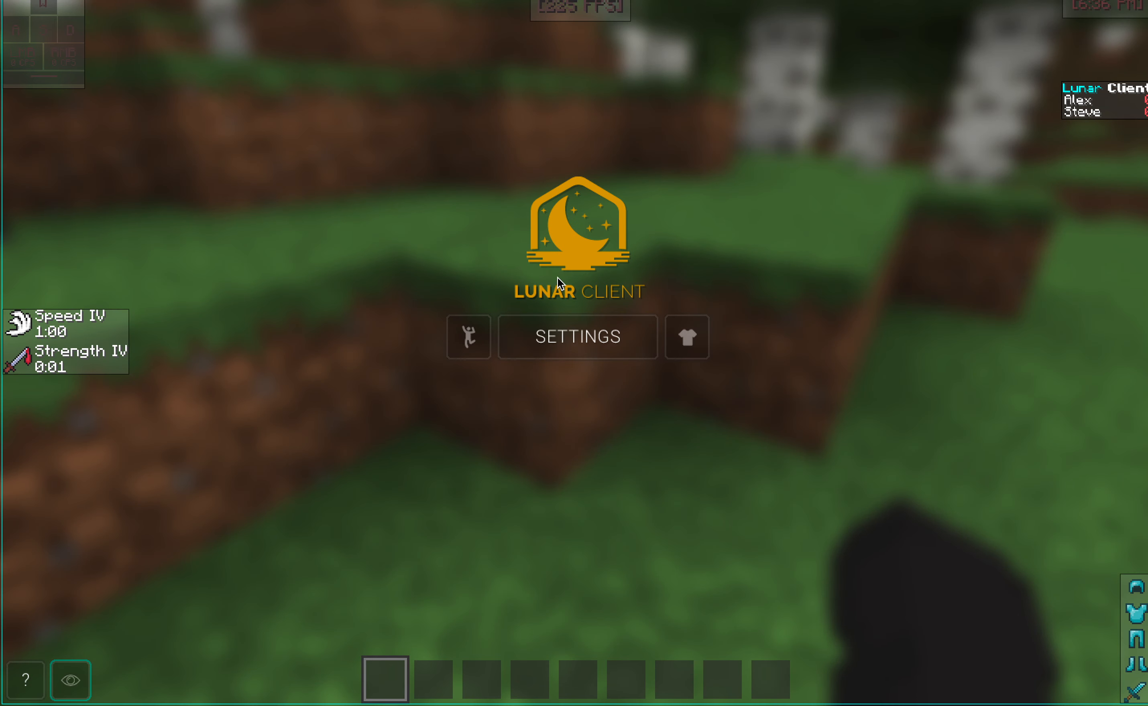
click(686, 337)
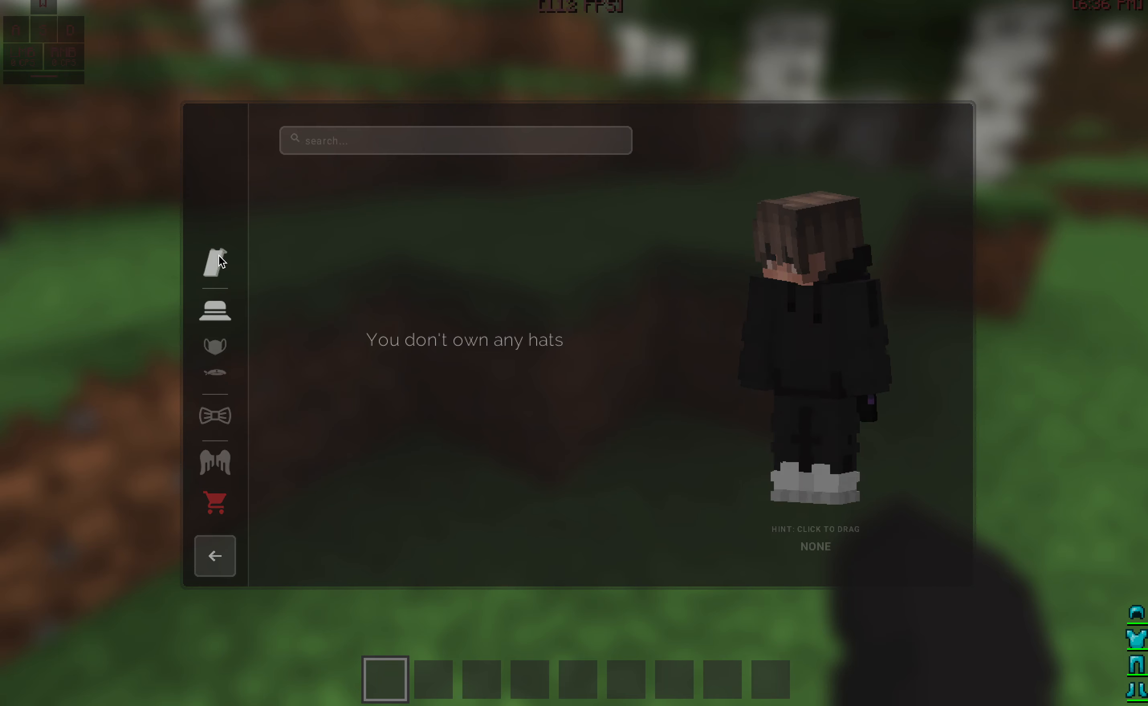
click(215, 555)
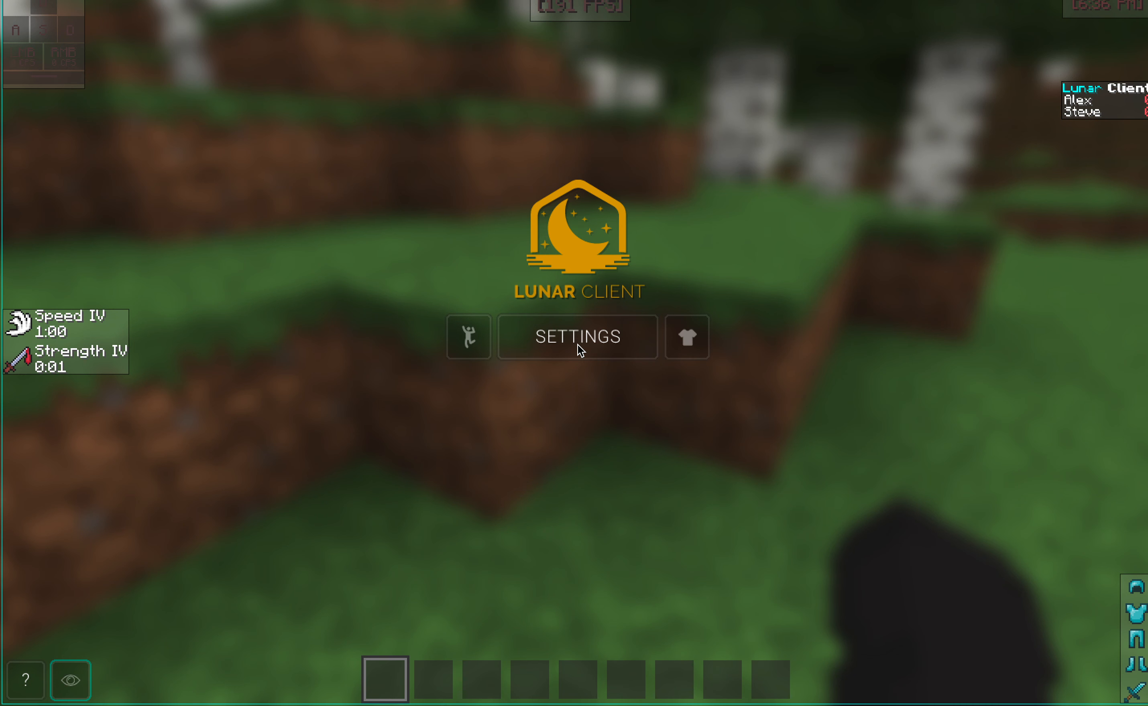
- Scroll through the general client settings page, then close the menu back to gameplay
click(577, 337)
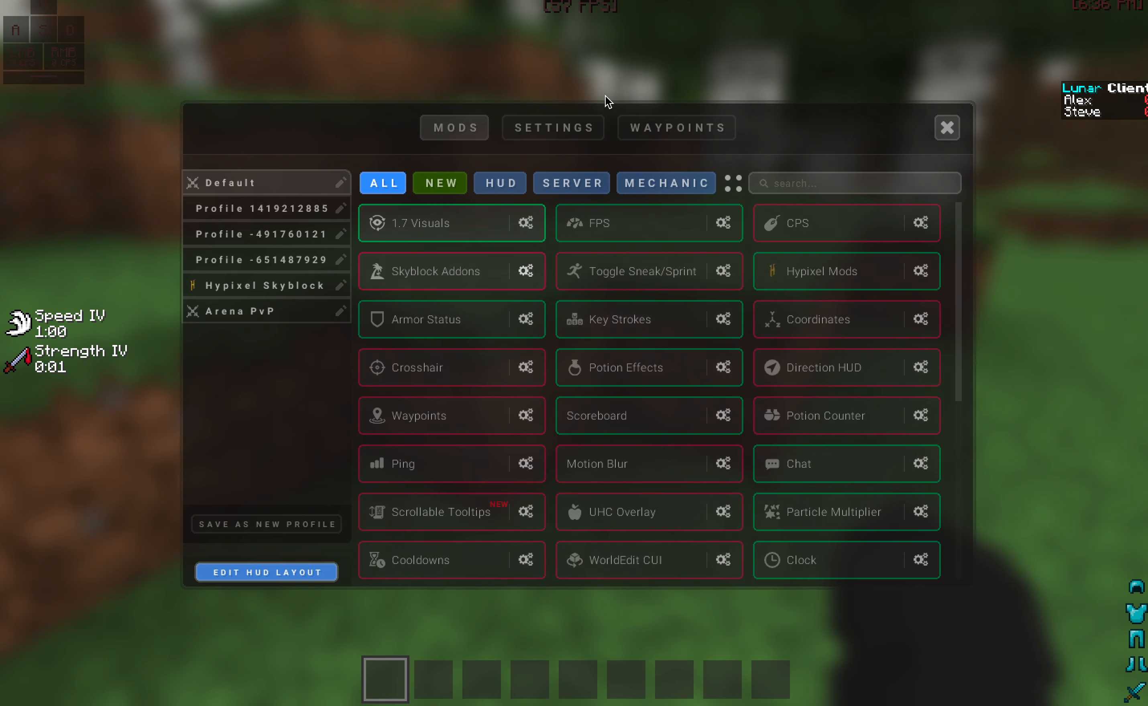
click(553, 128)
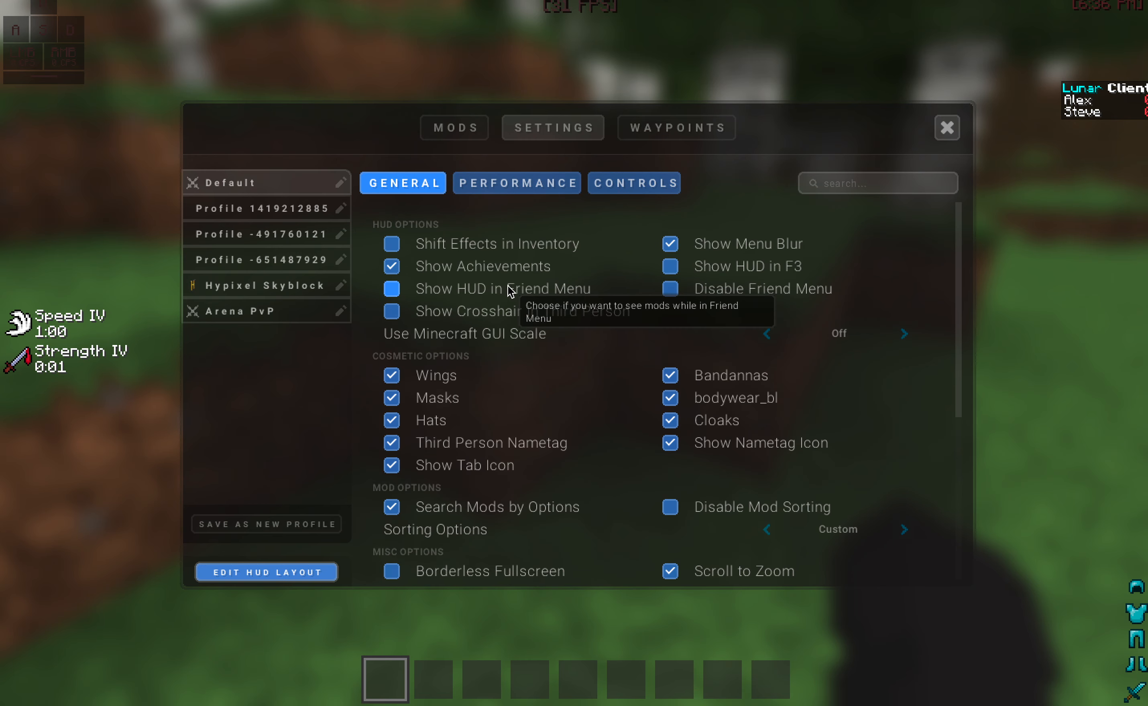
scroll(down, 3)
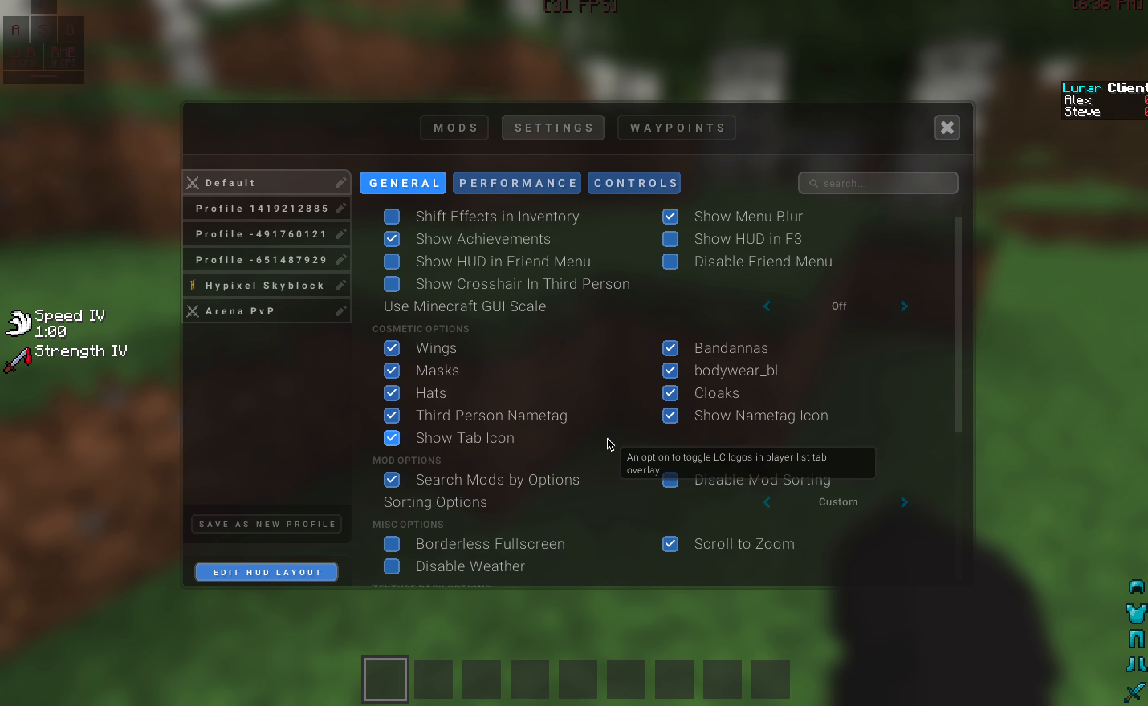
scroll(down, 3)
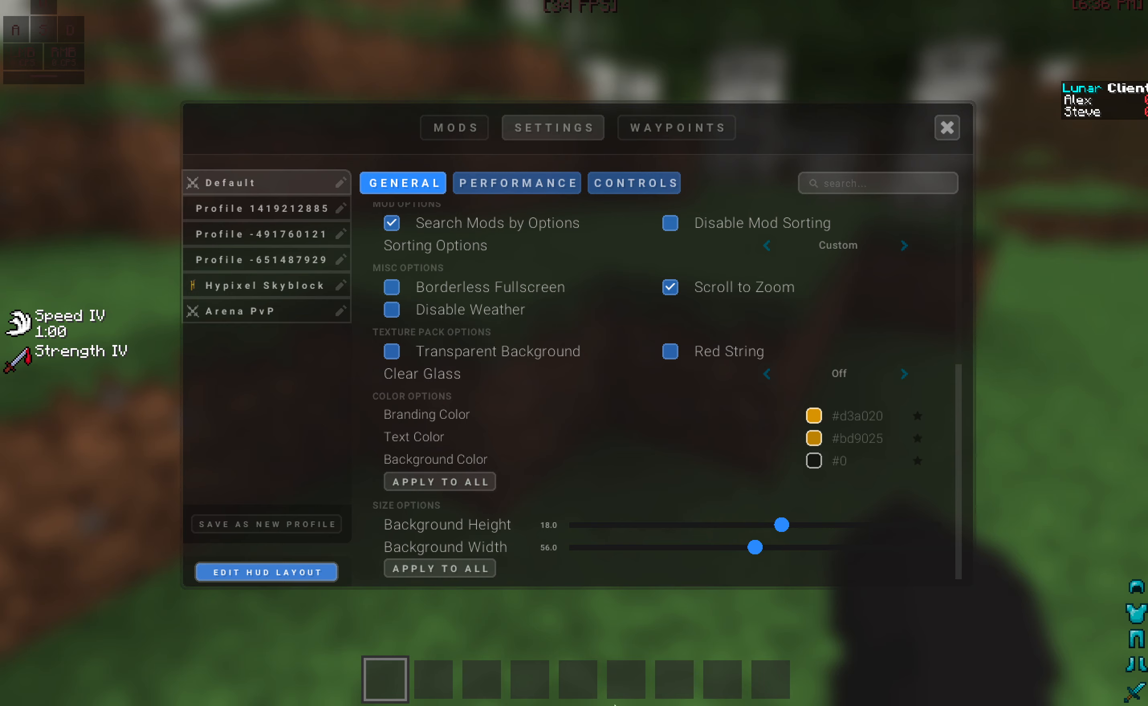
click(944, 127)
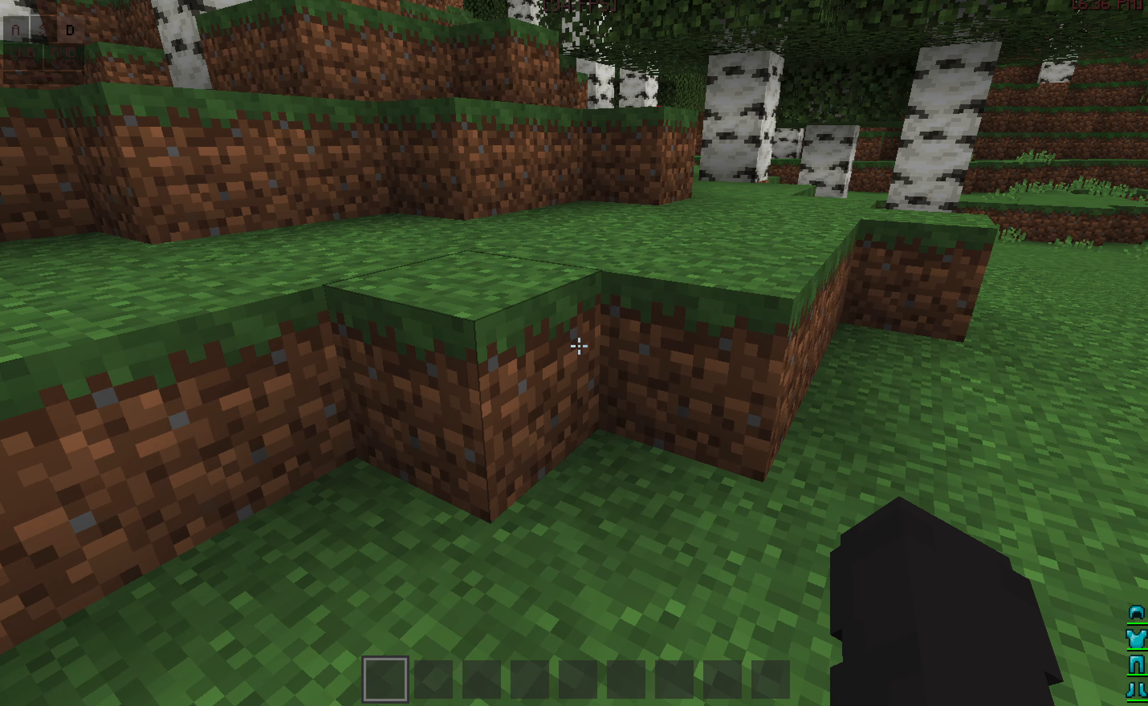
- Reopen the mods menu and view the FPS and Armor Status mod options
key(Escape)
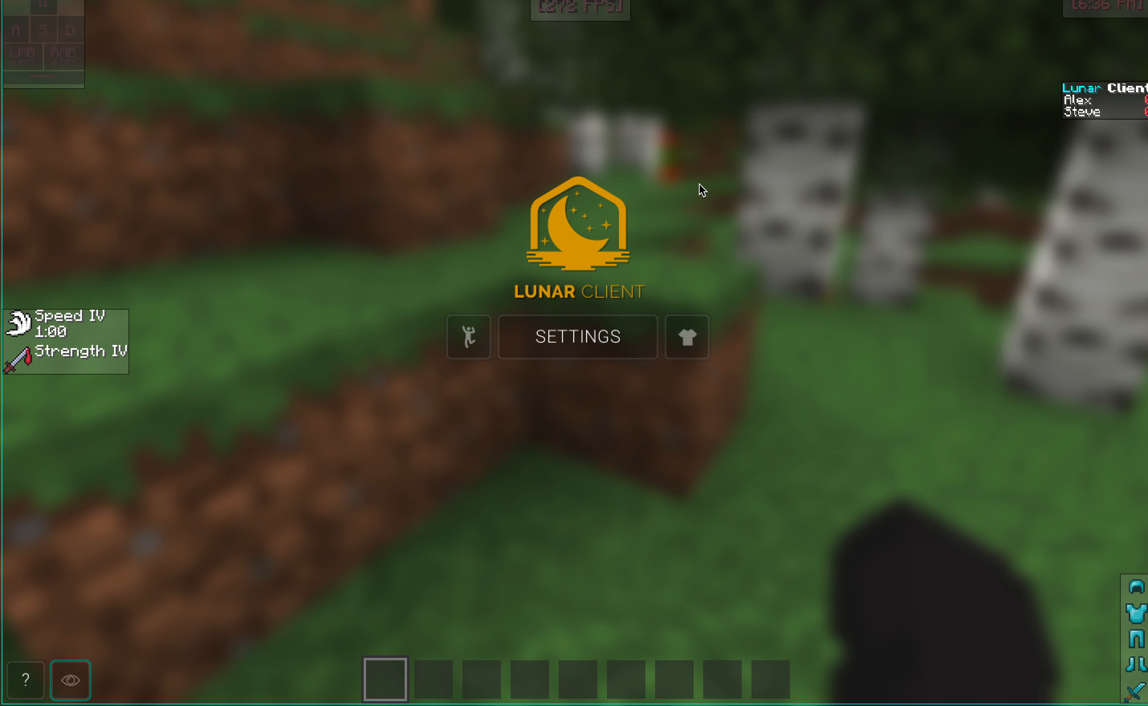
click(578, 337)
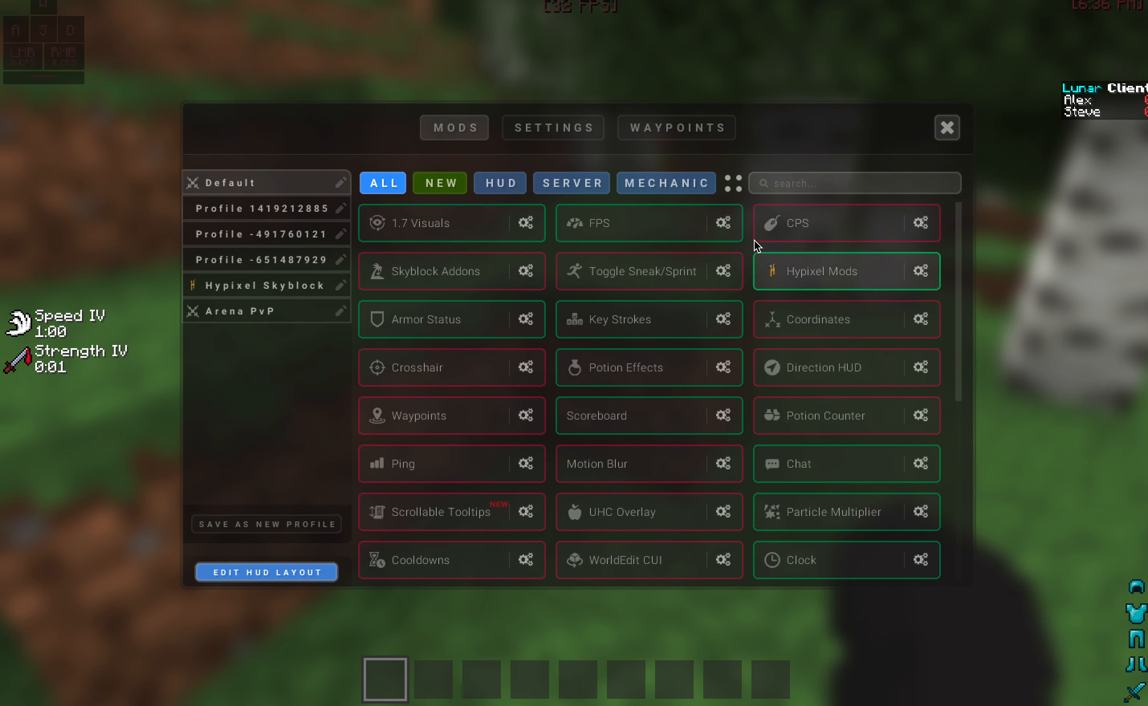
click(723, 223)
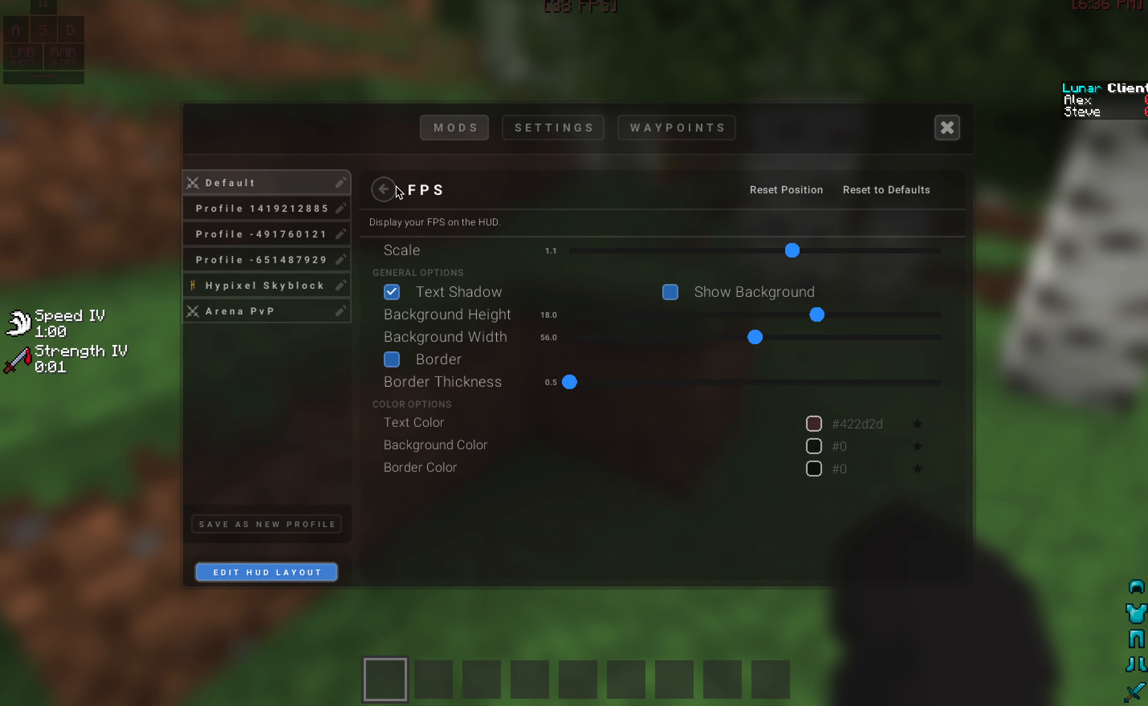
click(383, 188)
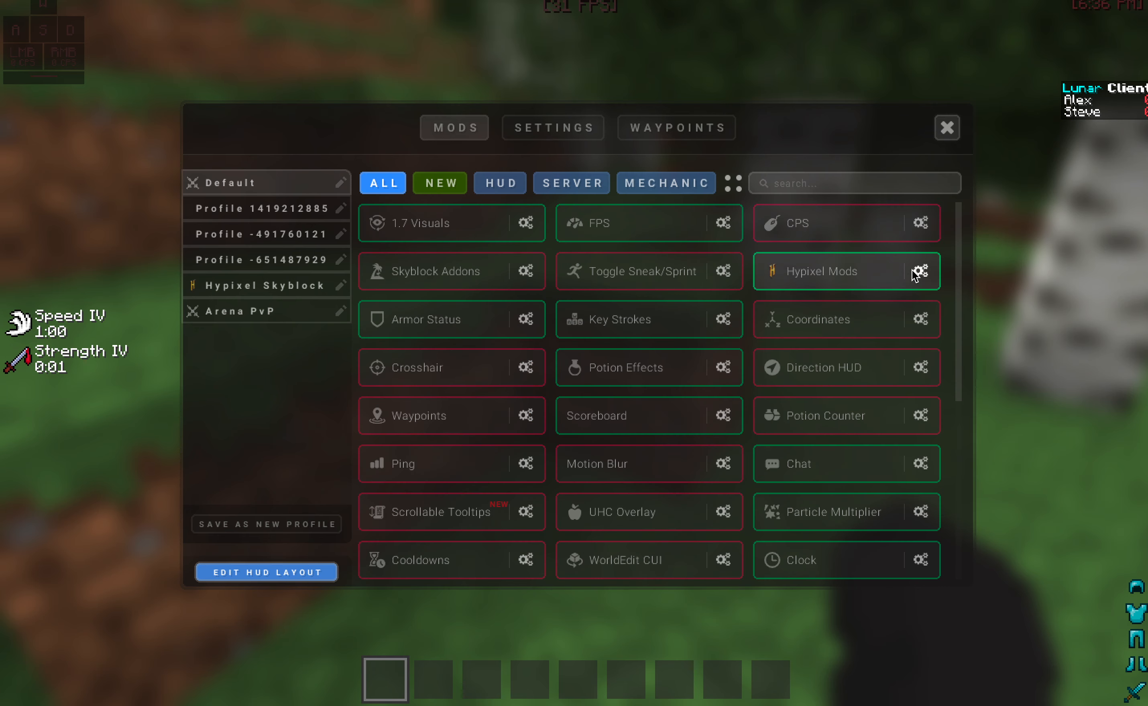
click(920, 271)
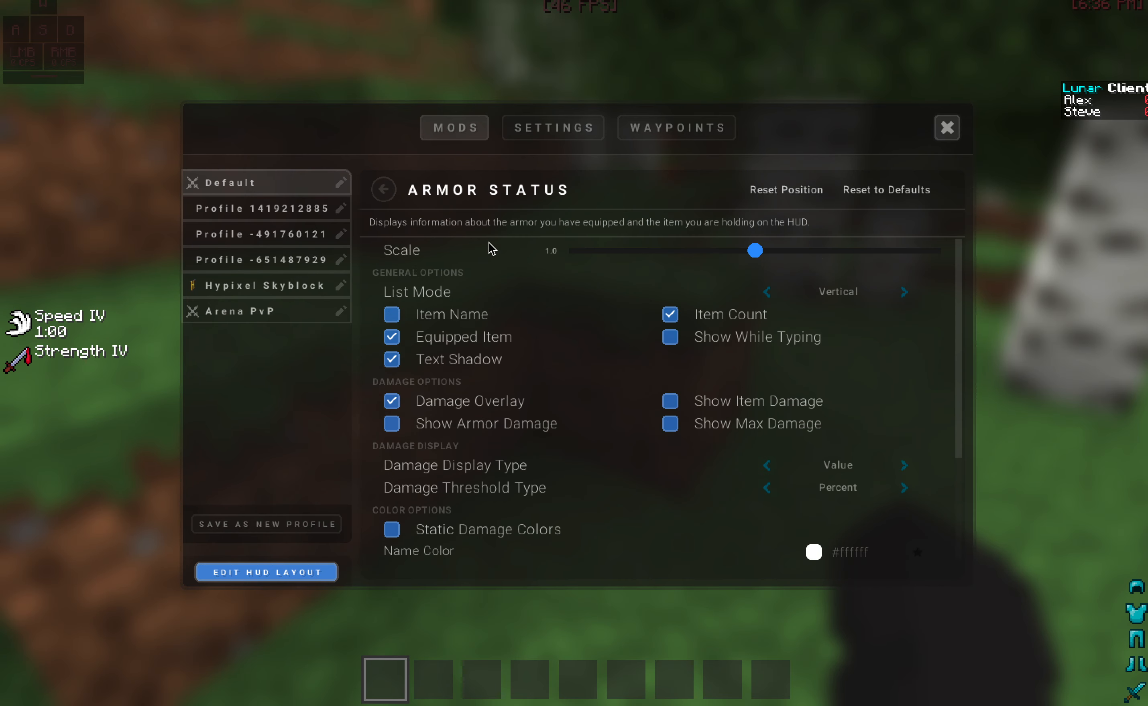
click(384, 189)
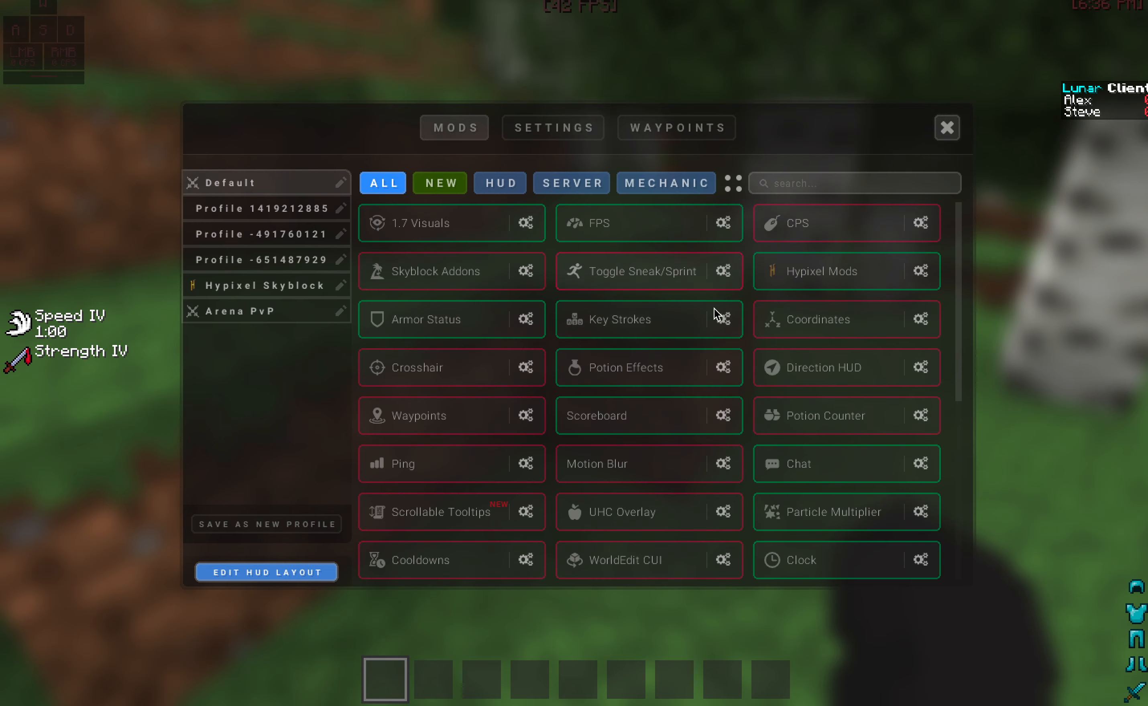
- View the Key Strokes and Potion Effects mod options, returning to the mod list
click(723, 319)
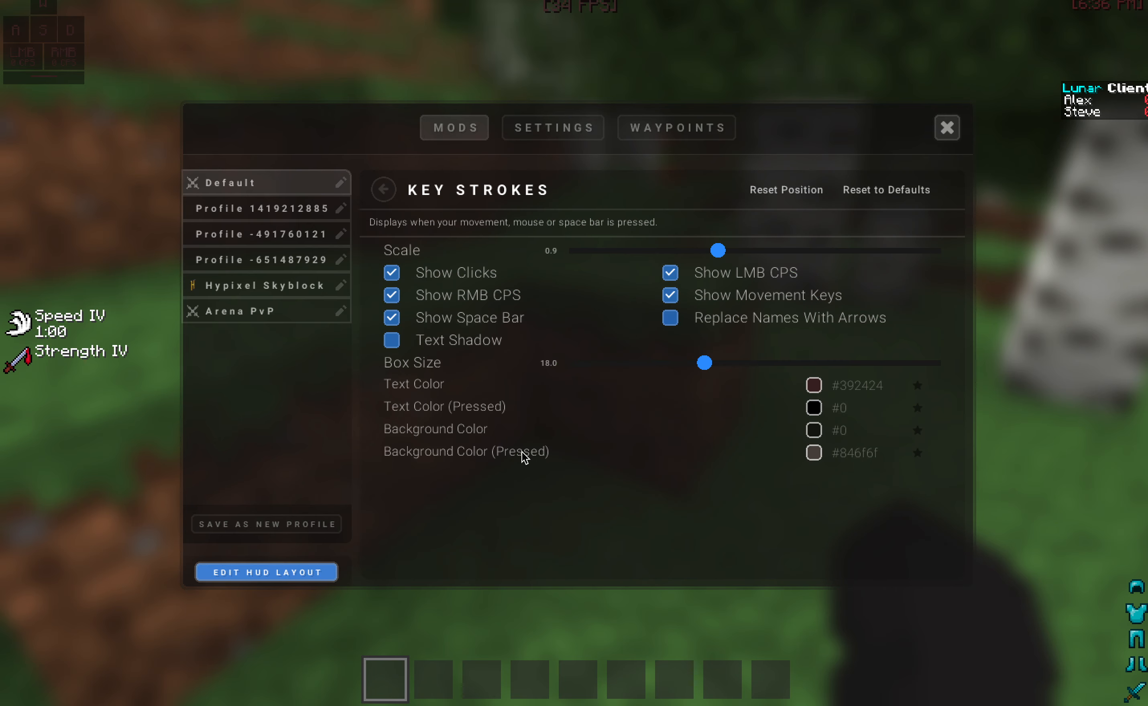
click(383, 189)
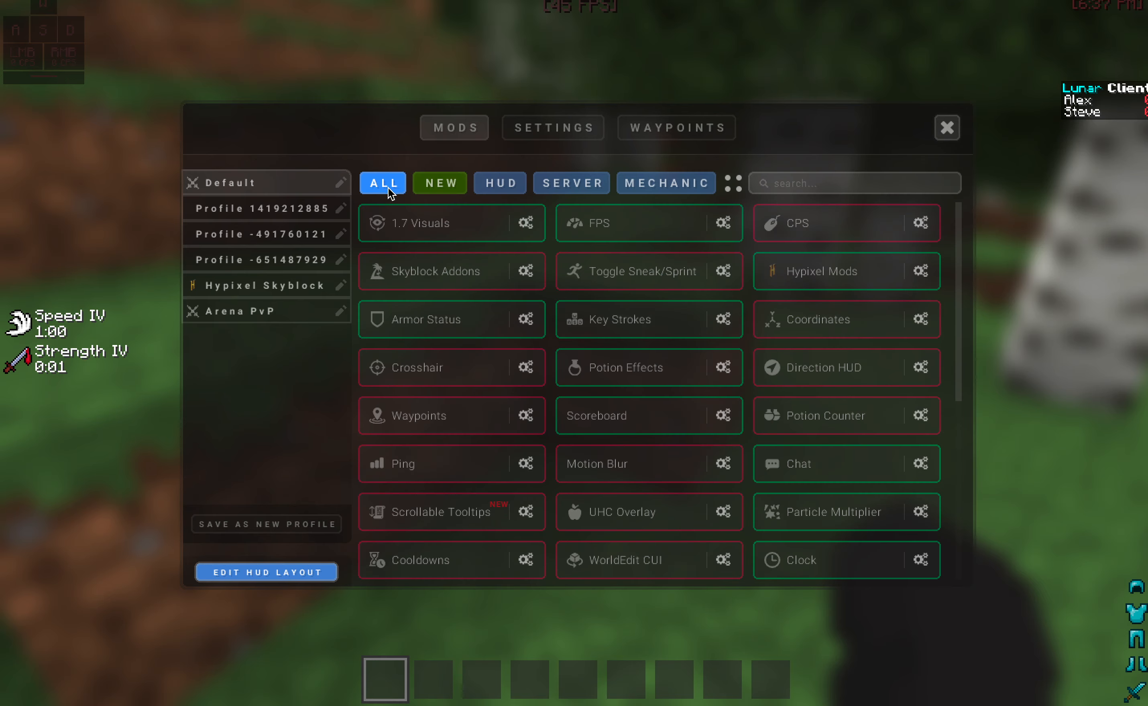
mouse_move(723, 369)
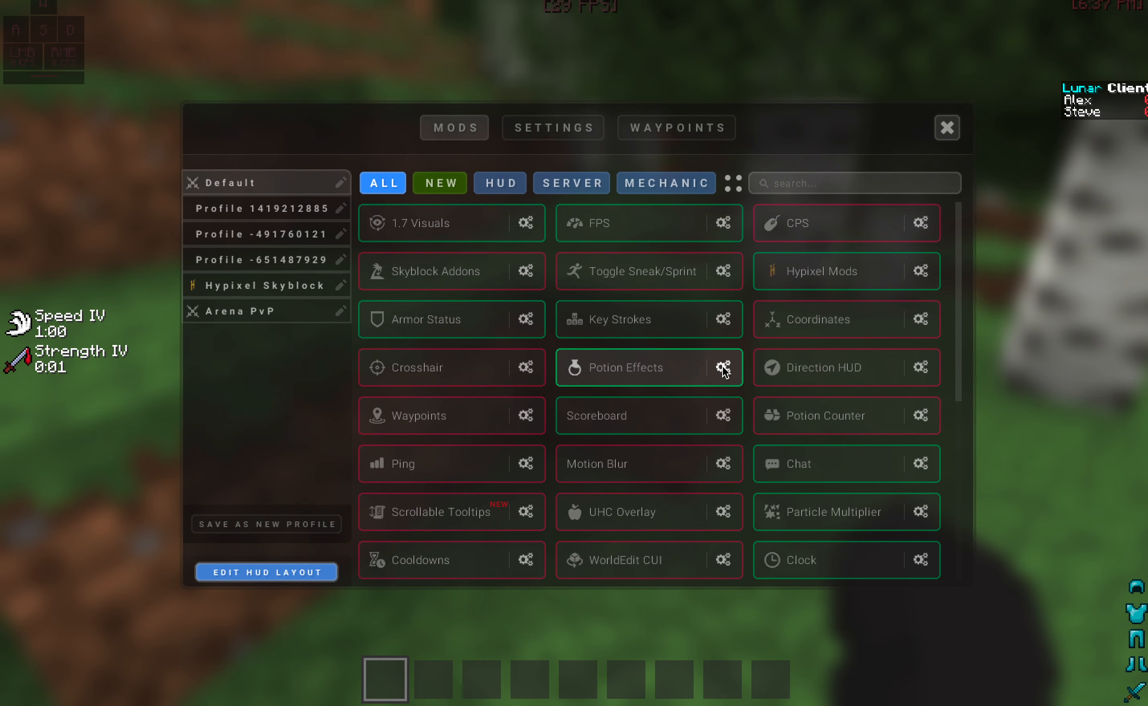
click(723, 367)
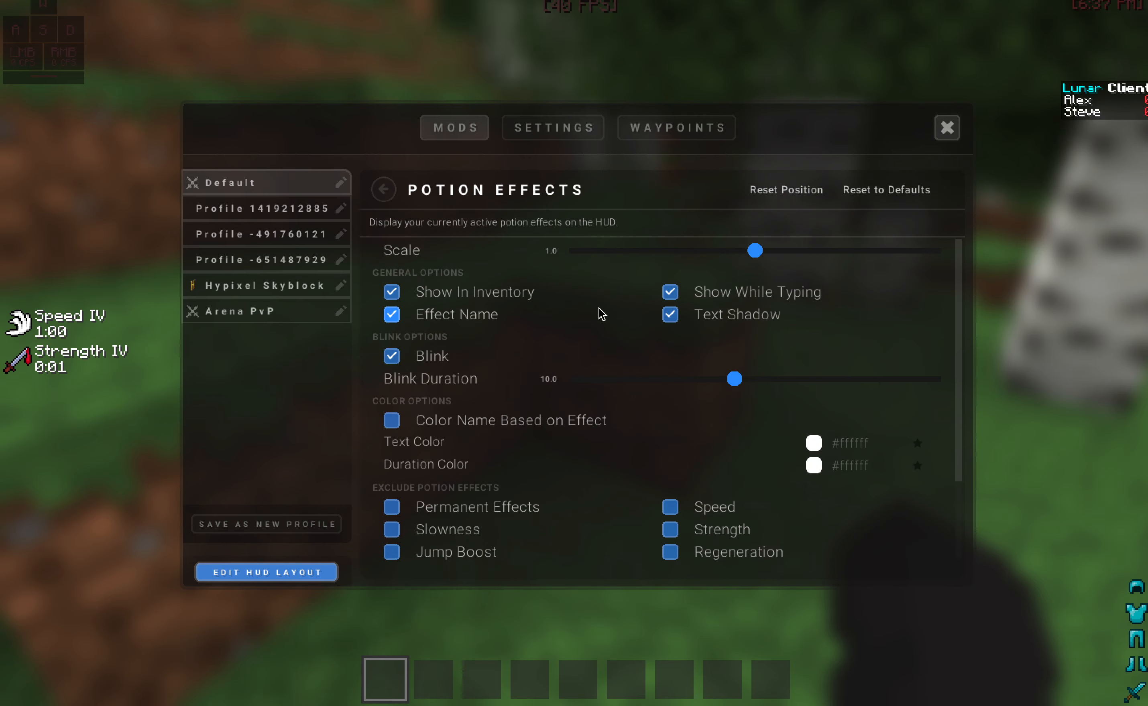
click(383, 189)
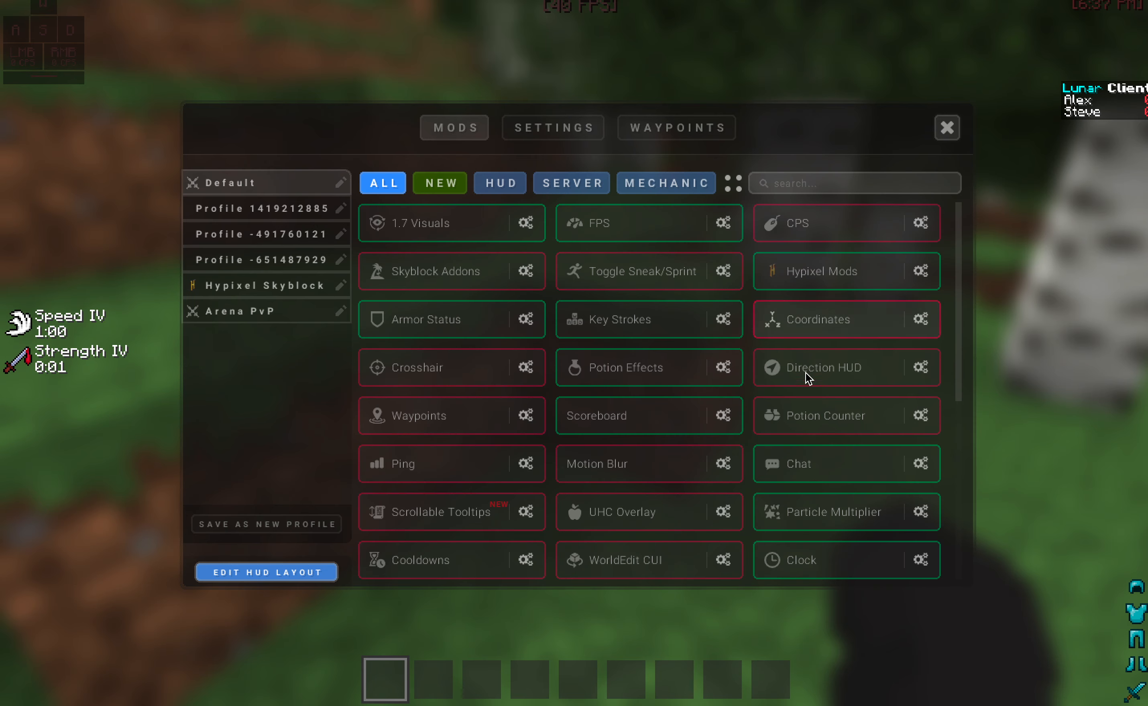
- View the Particle Multiplier and Clock mod options and return to the mod list
click(723, 415)
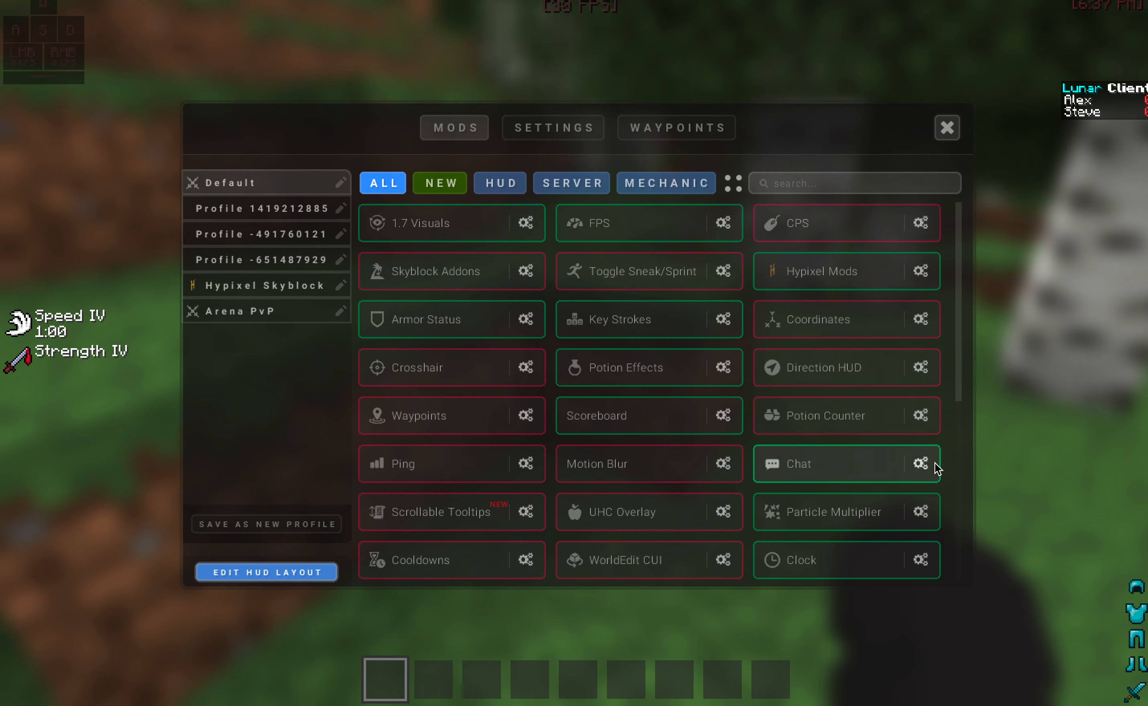
click(921, 463)
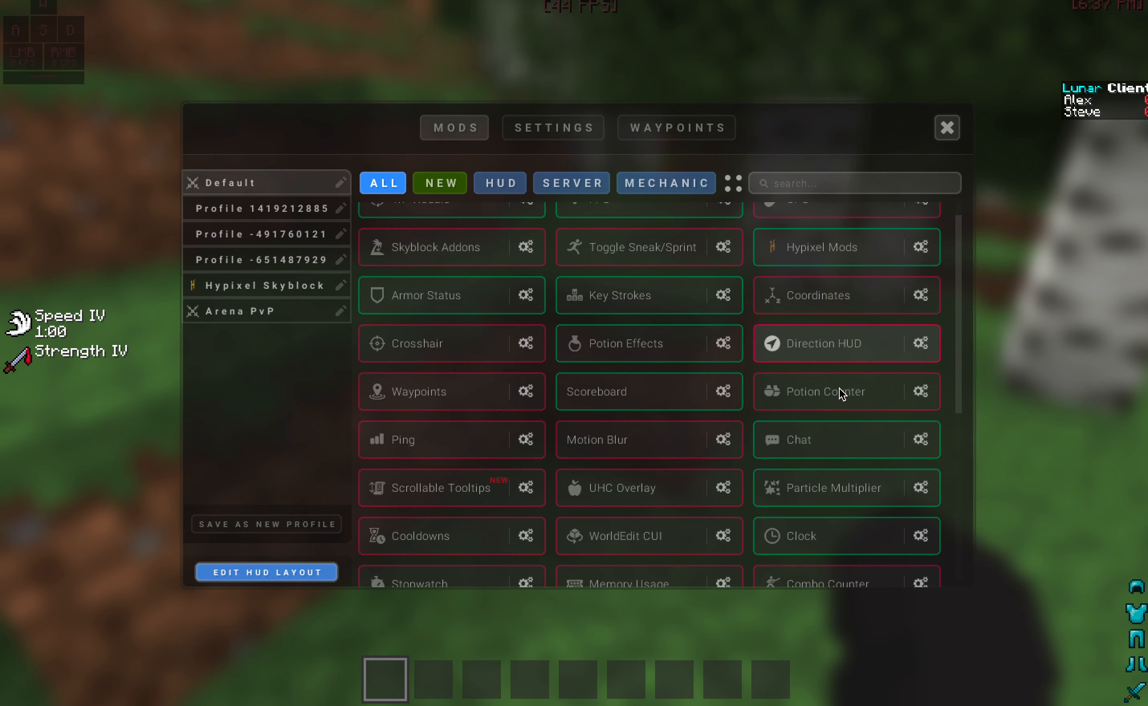
click(921, 488)
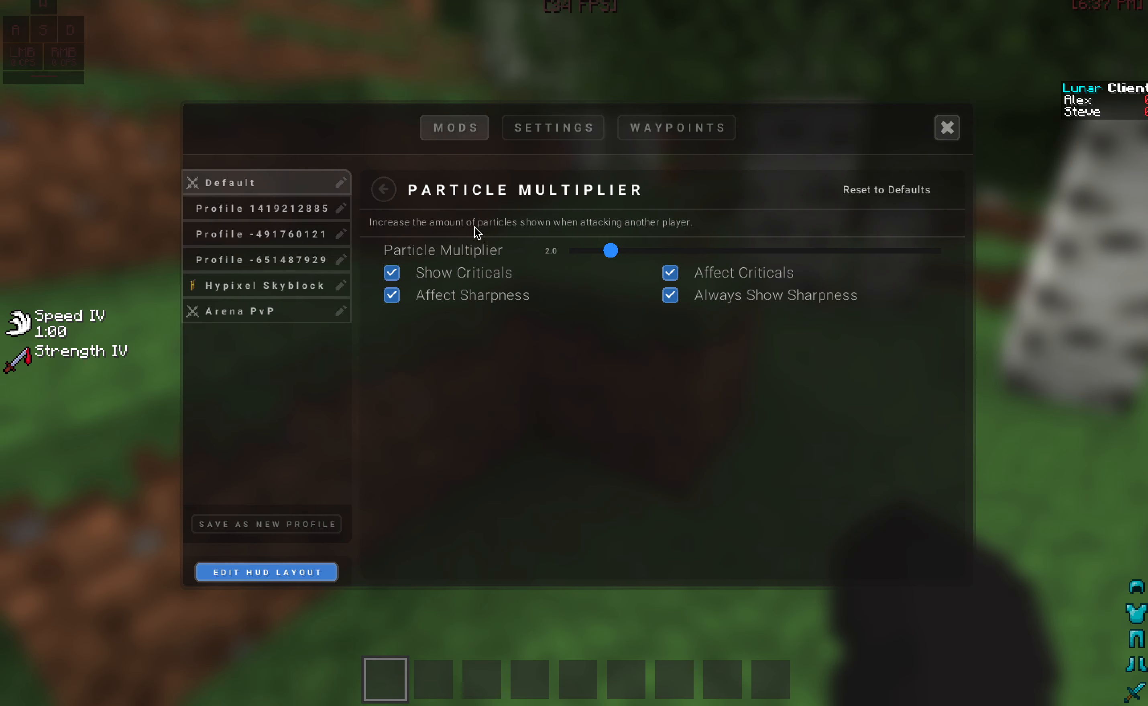
click(382, 190)
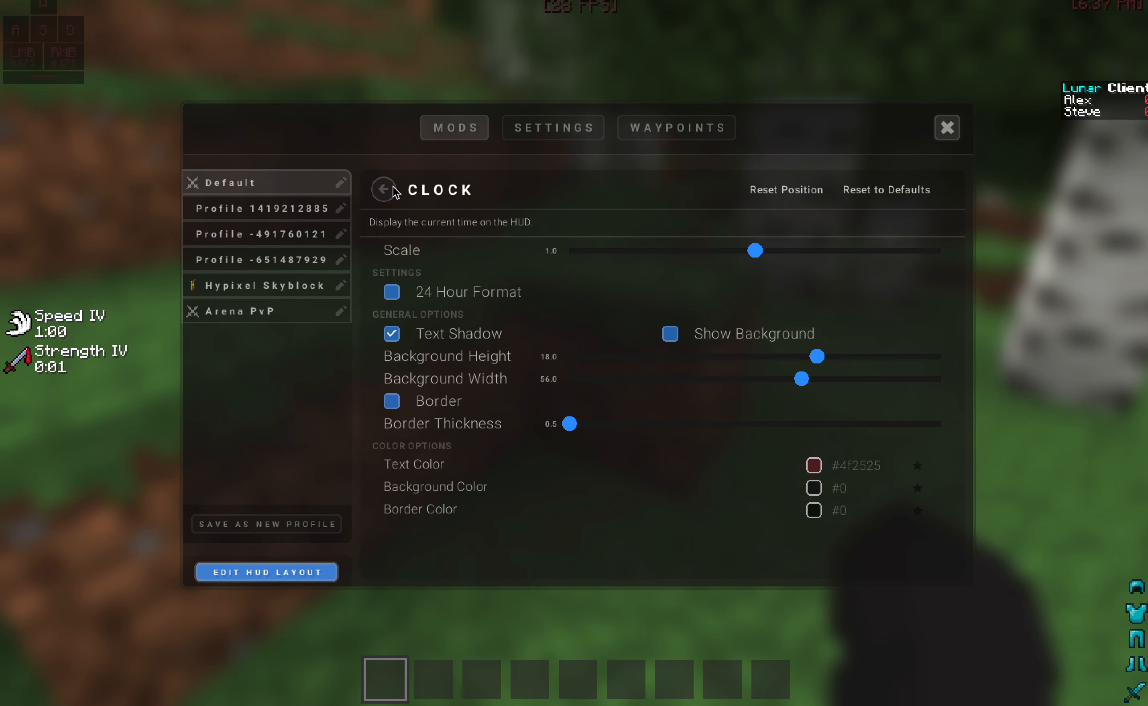
click(381, 190)
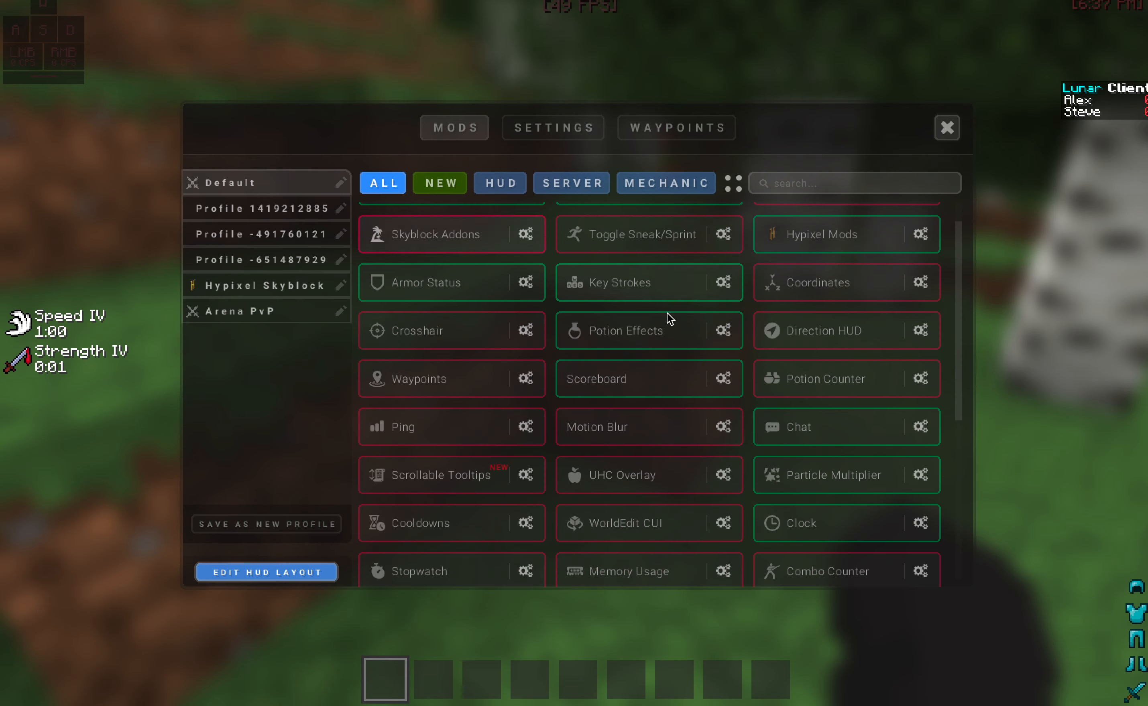
- Set Time Changer's fixed time toward night and close the menu to a night sky
scroll(down, 3)
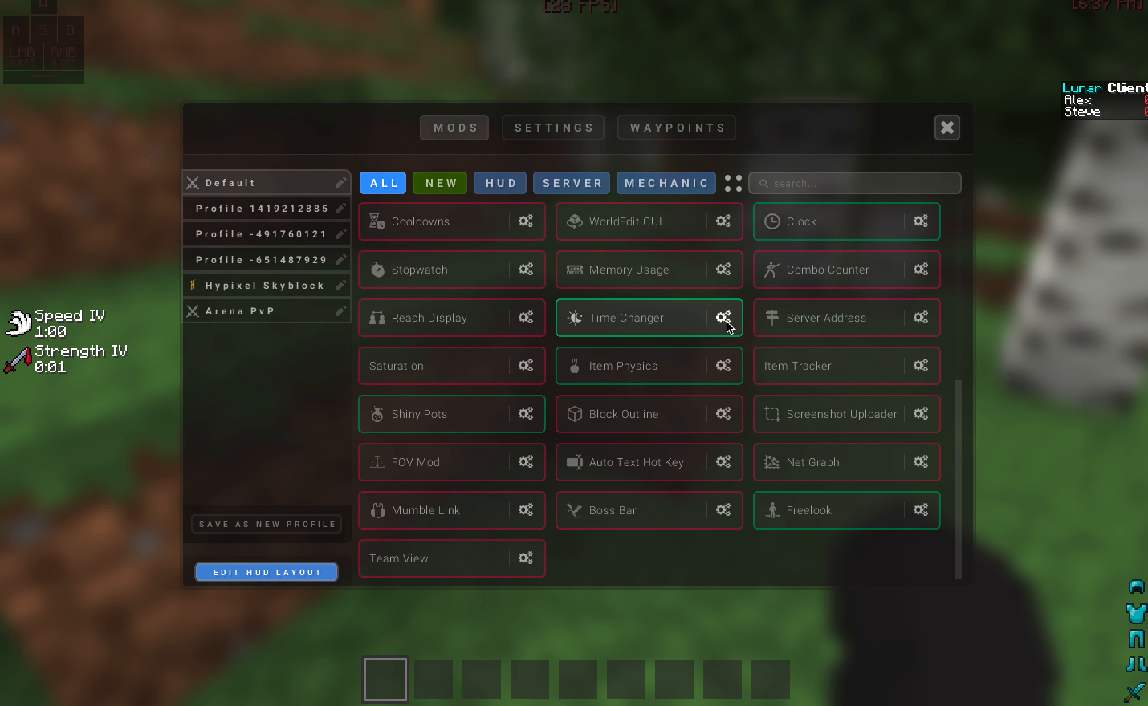
click(724, 318)
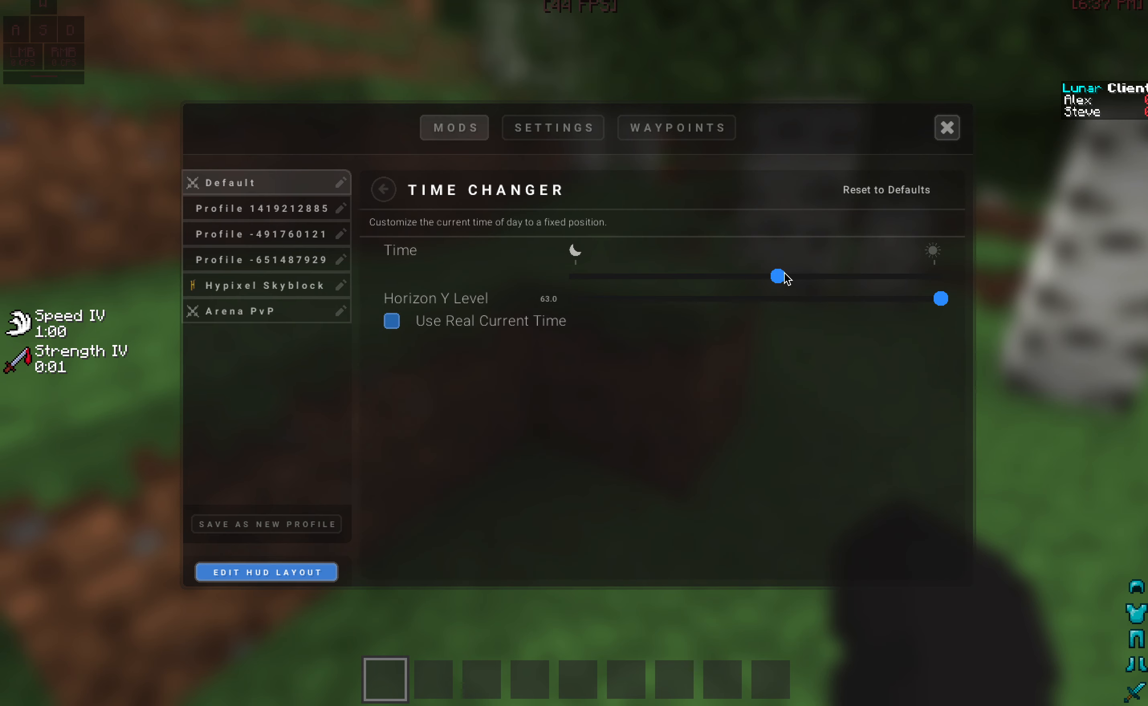
drag(778, 275, 612, 277)
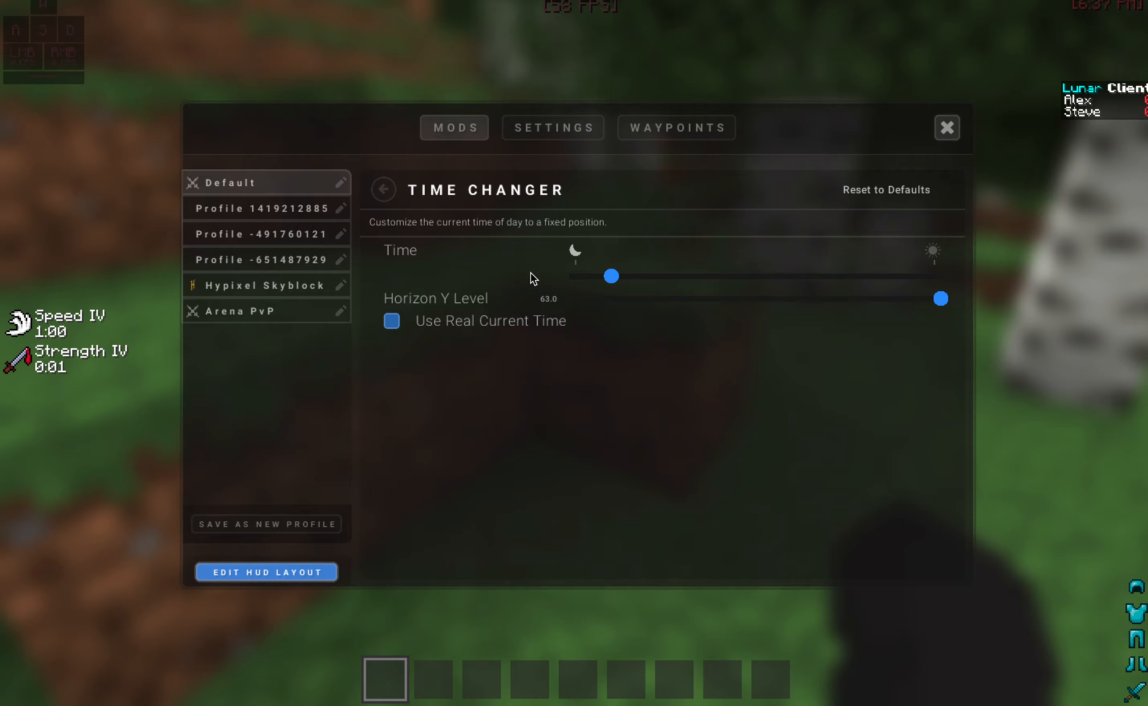
click(945, 127)
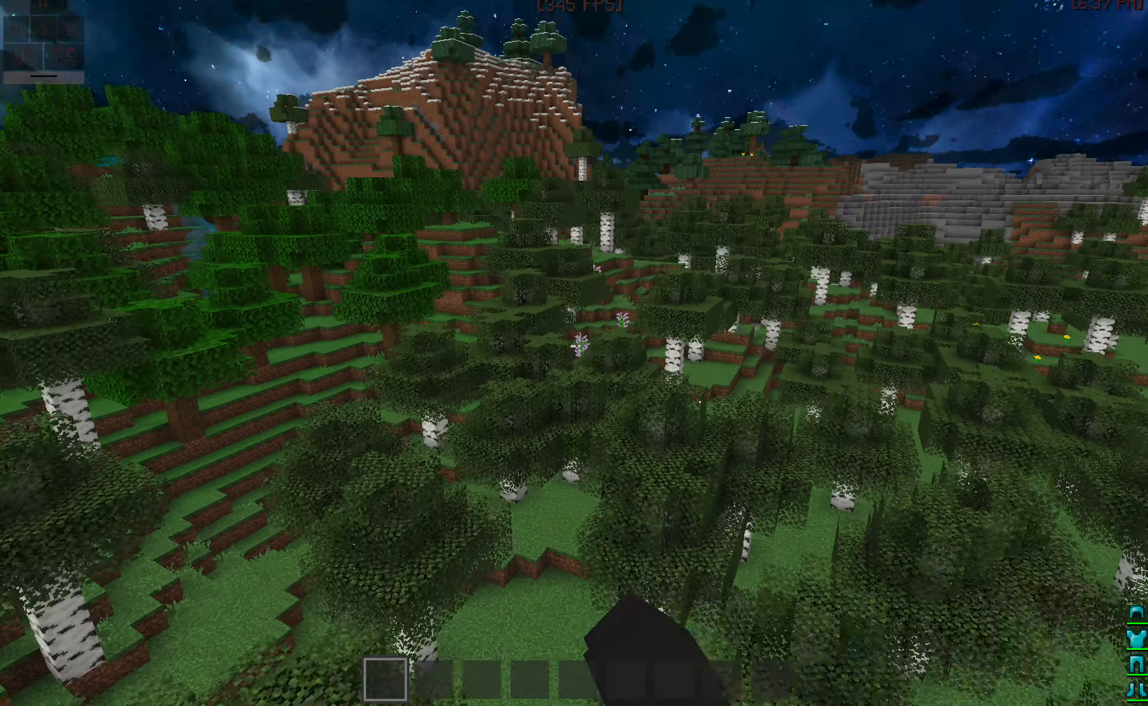
- View the Freelook mod's camera mode and invert settings, then close the menu
key(Escape)
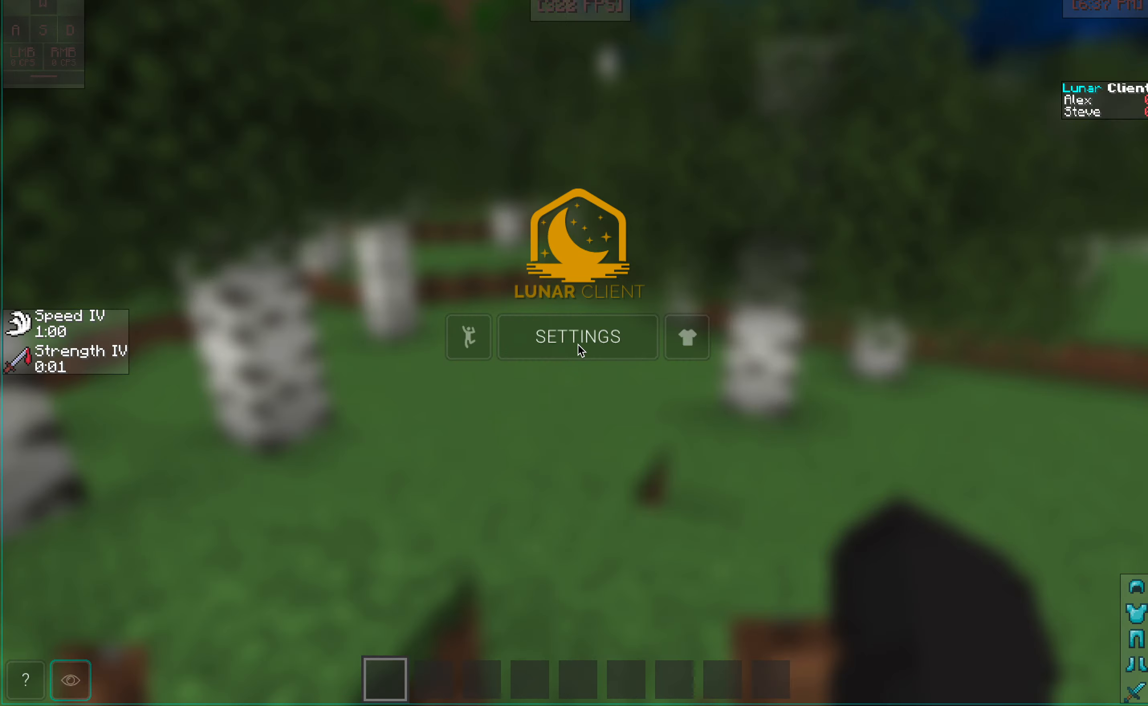
click(578, 338)
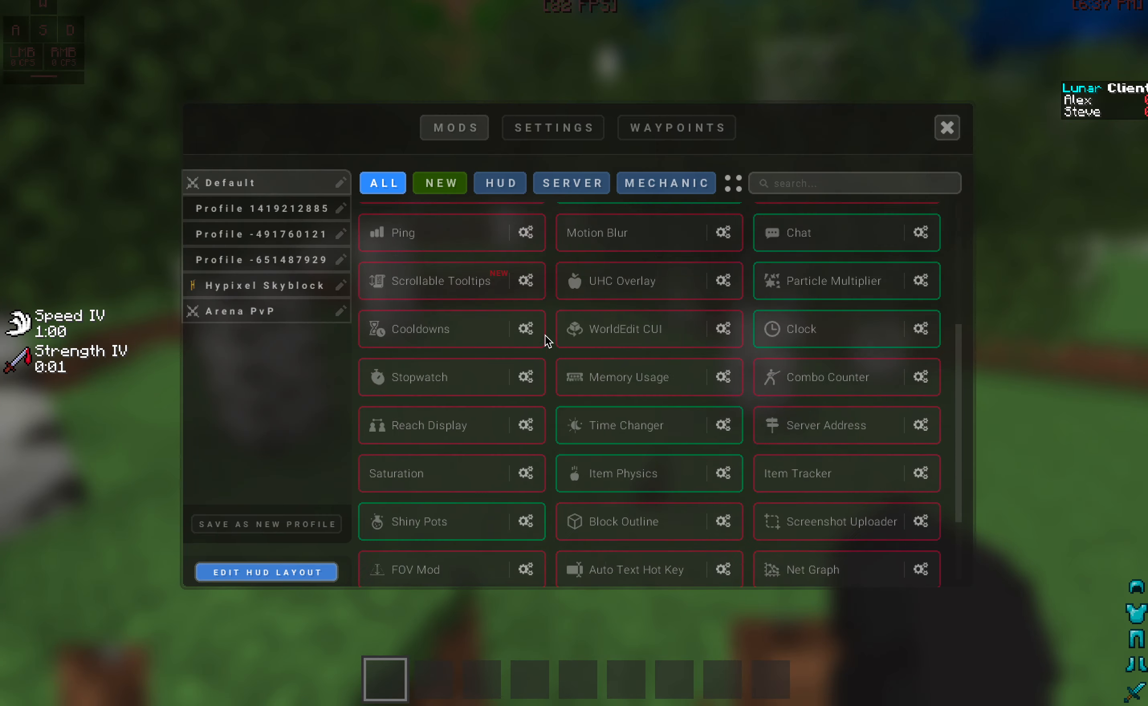
scroll(down, 3)
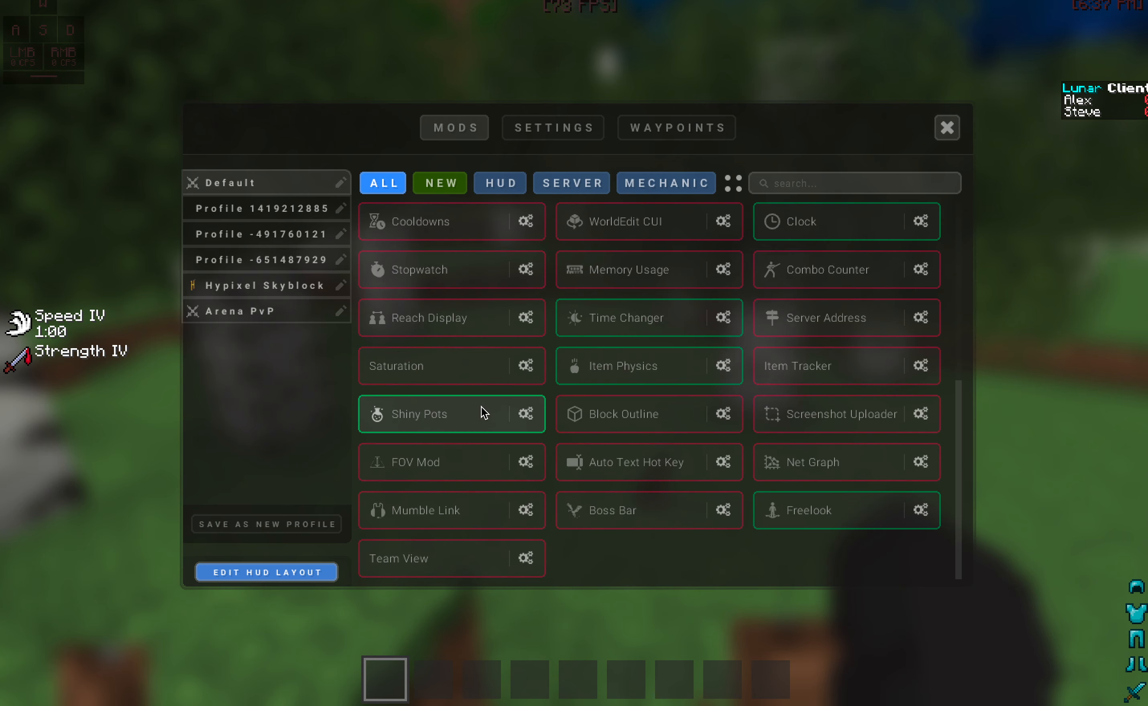
mouse_move(832, 432)
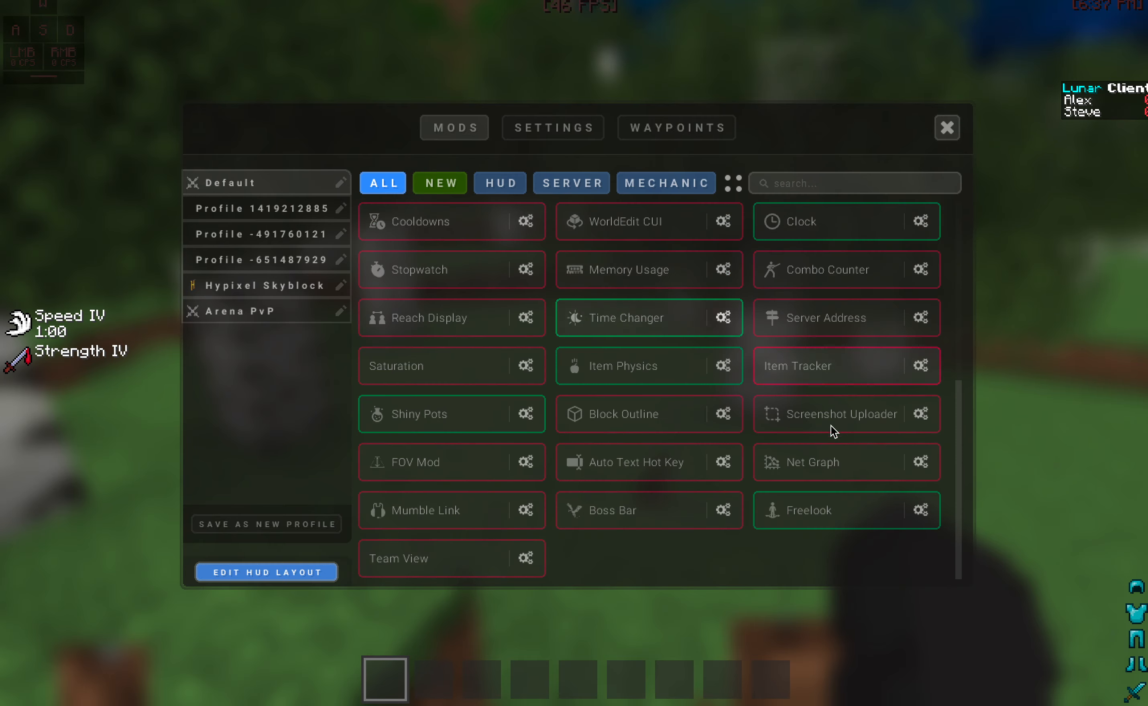
click(921, 511)
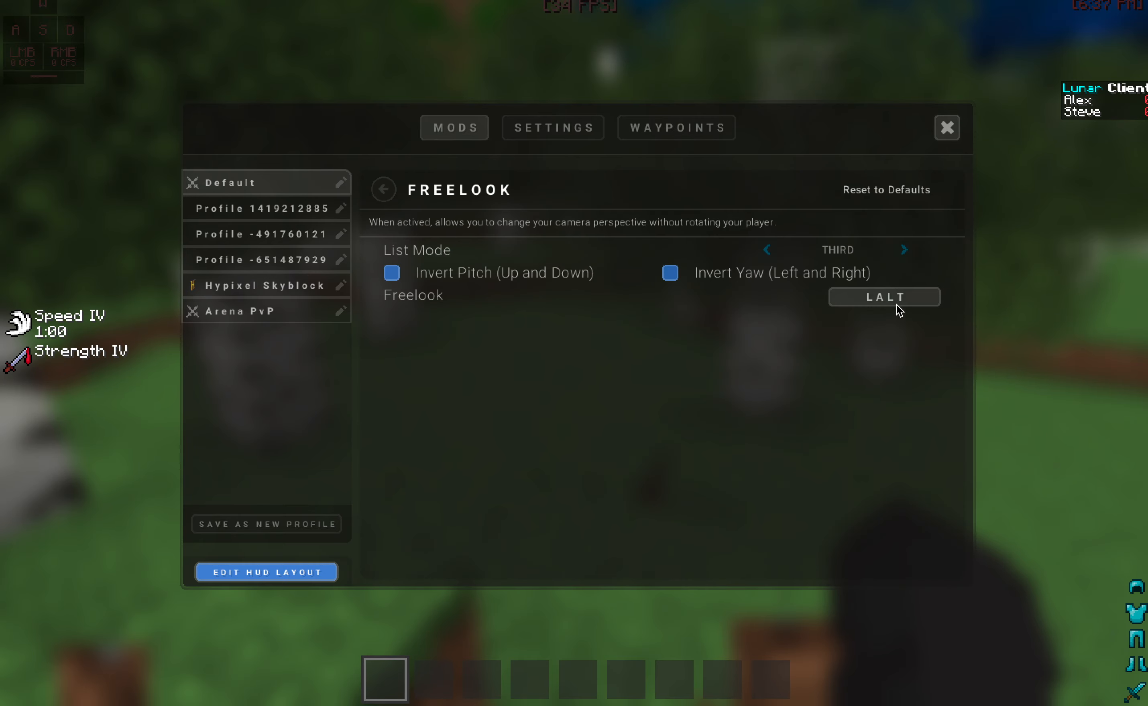
click(944, 128)
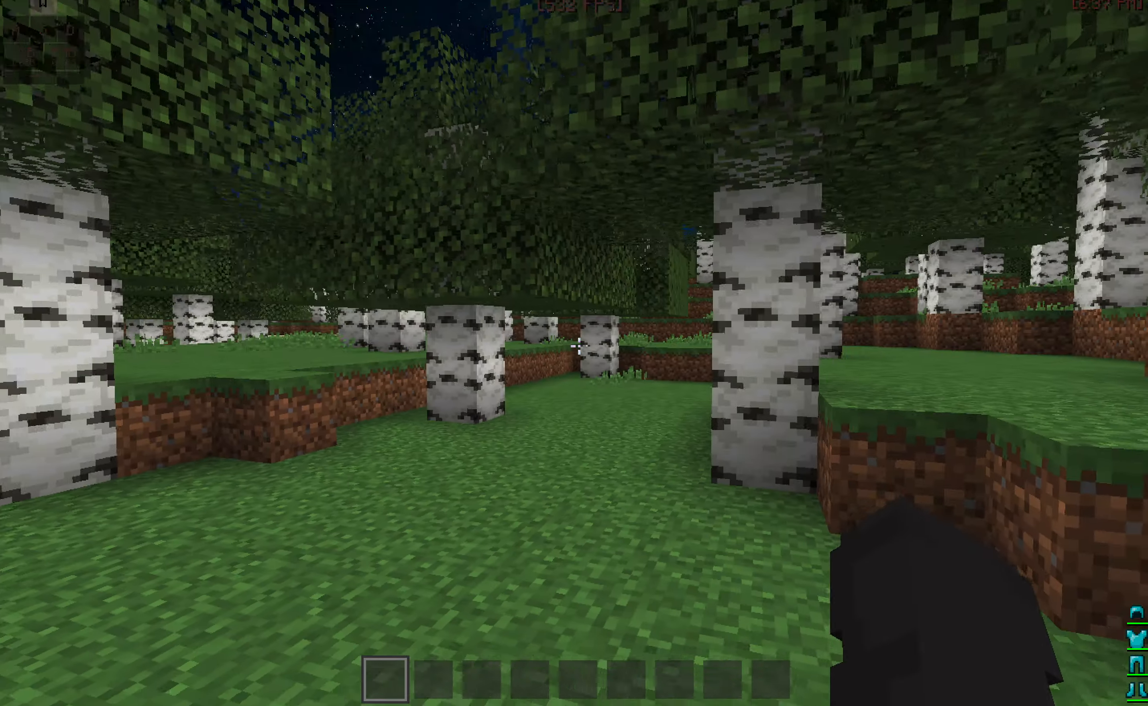
- Bring up the Minecraft Options screen from gameplay
key(Escape)
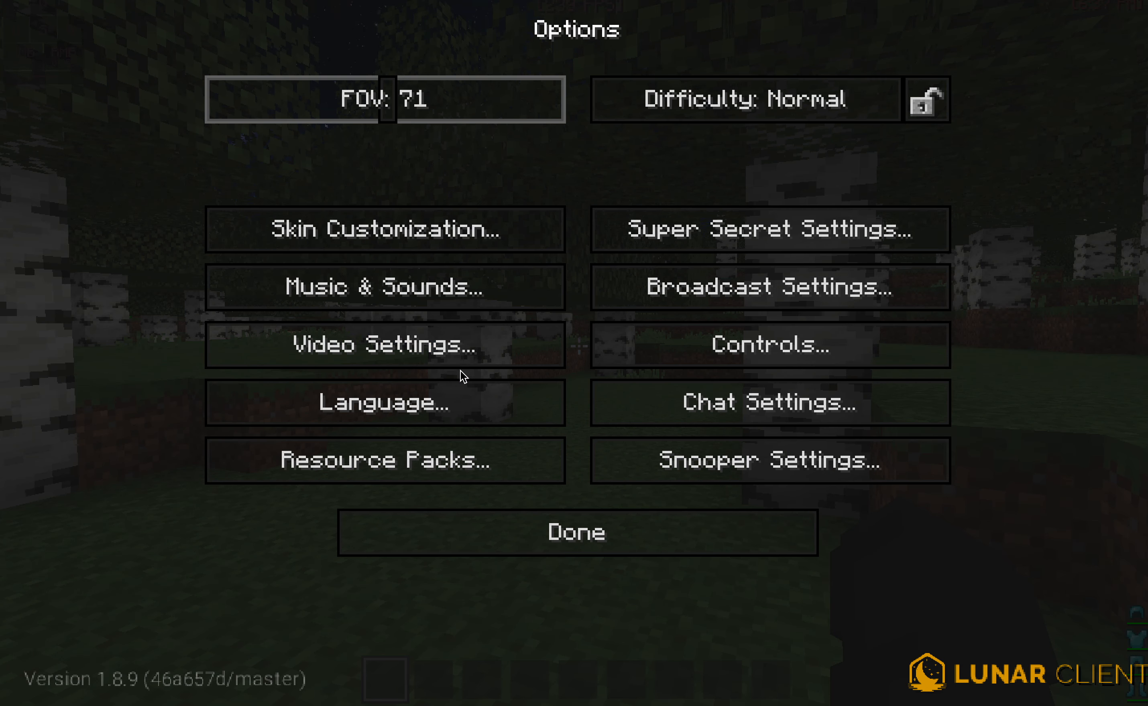
mouse_move(429, 388)
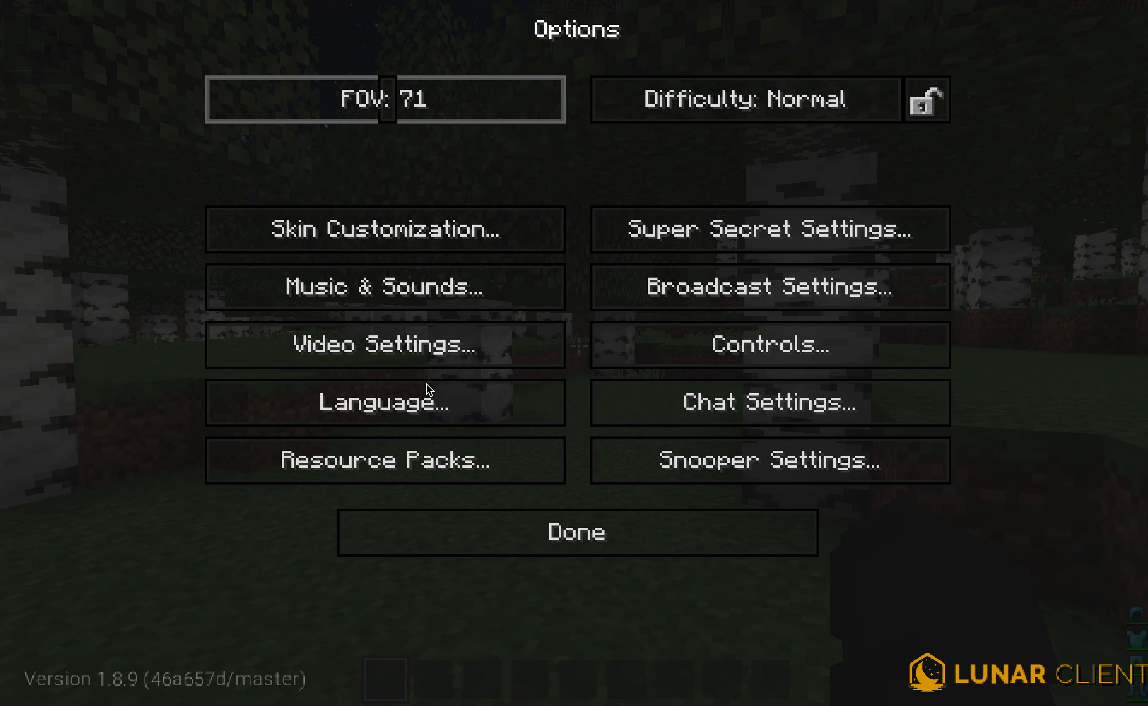
mouse_move(771, 461)
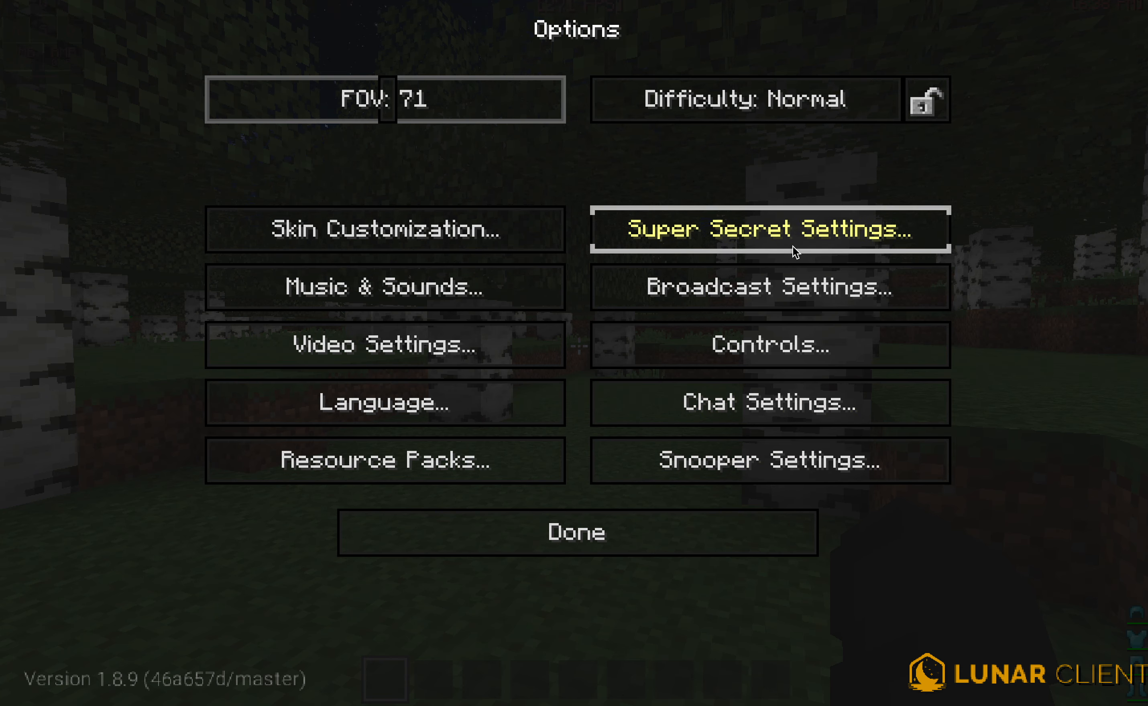
- View the Video Settings and the shader packs list, returning to video settings
click(385, 345)
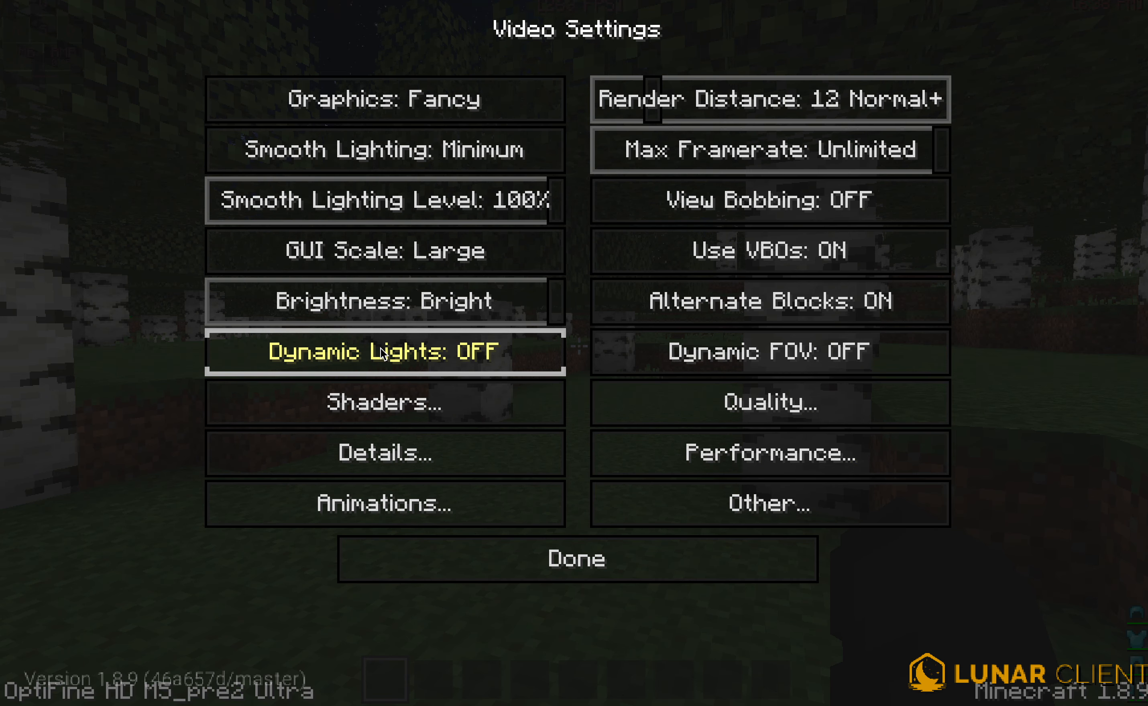
mouse_move(772, 181)
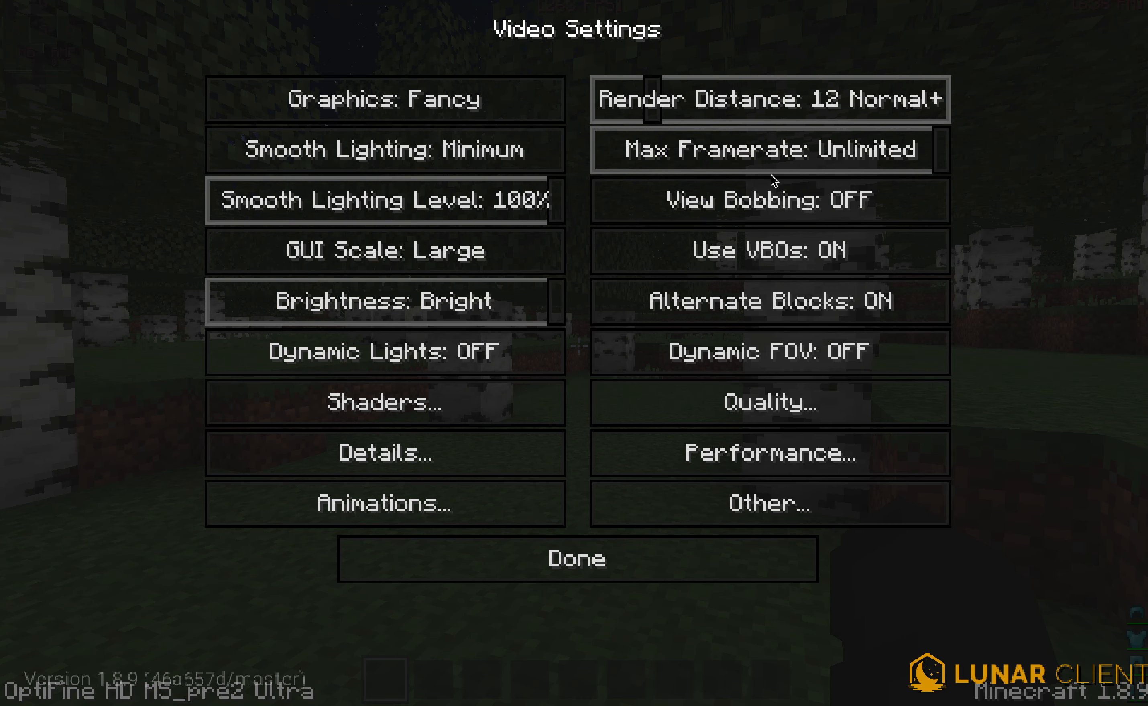
mouse_move(591, 64)
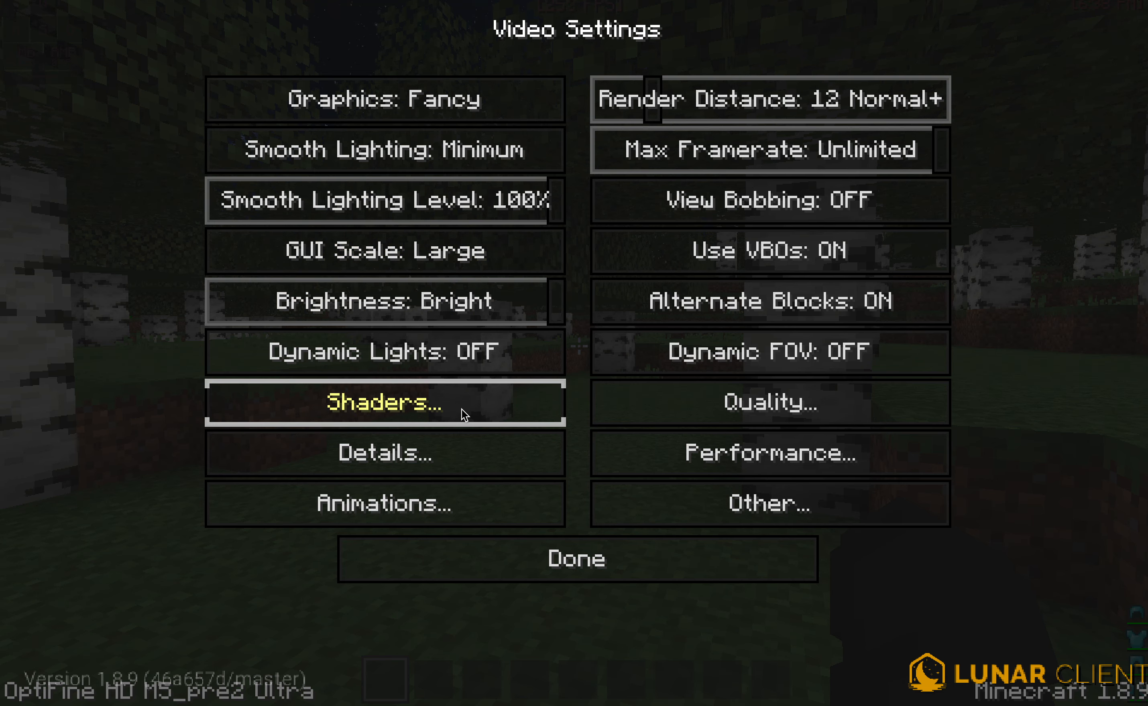
click(384, 403)
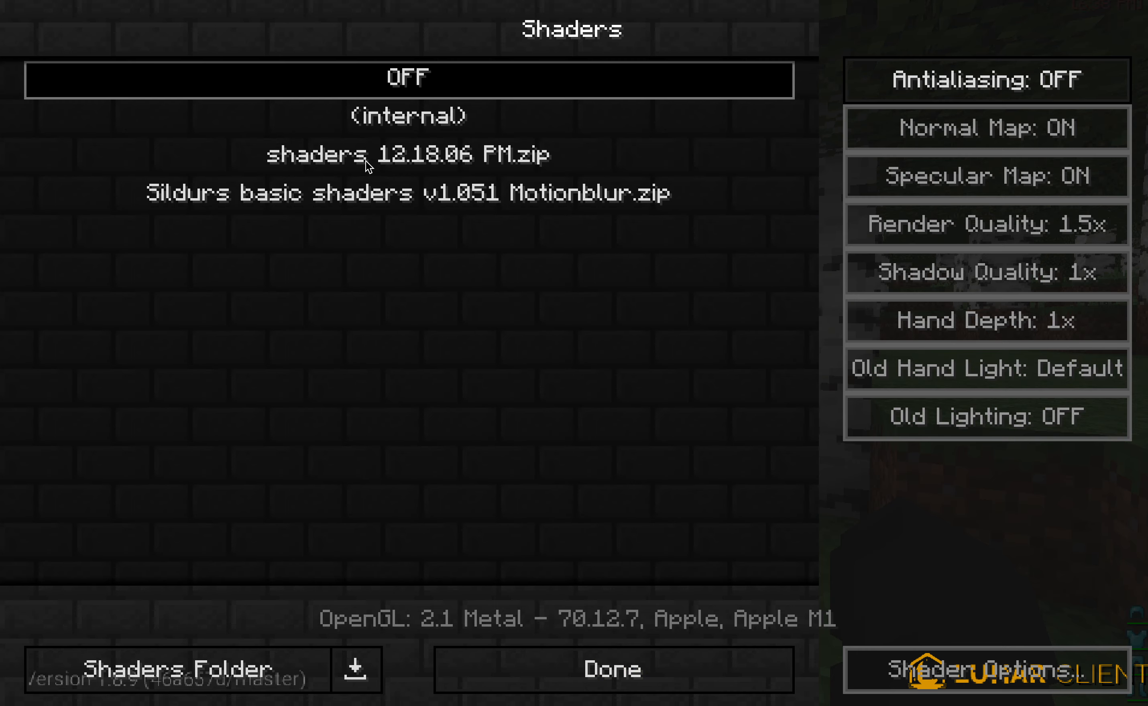
click(611, 669)
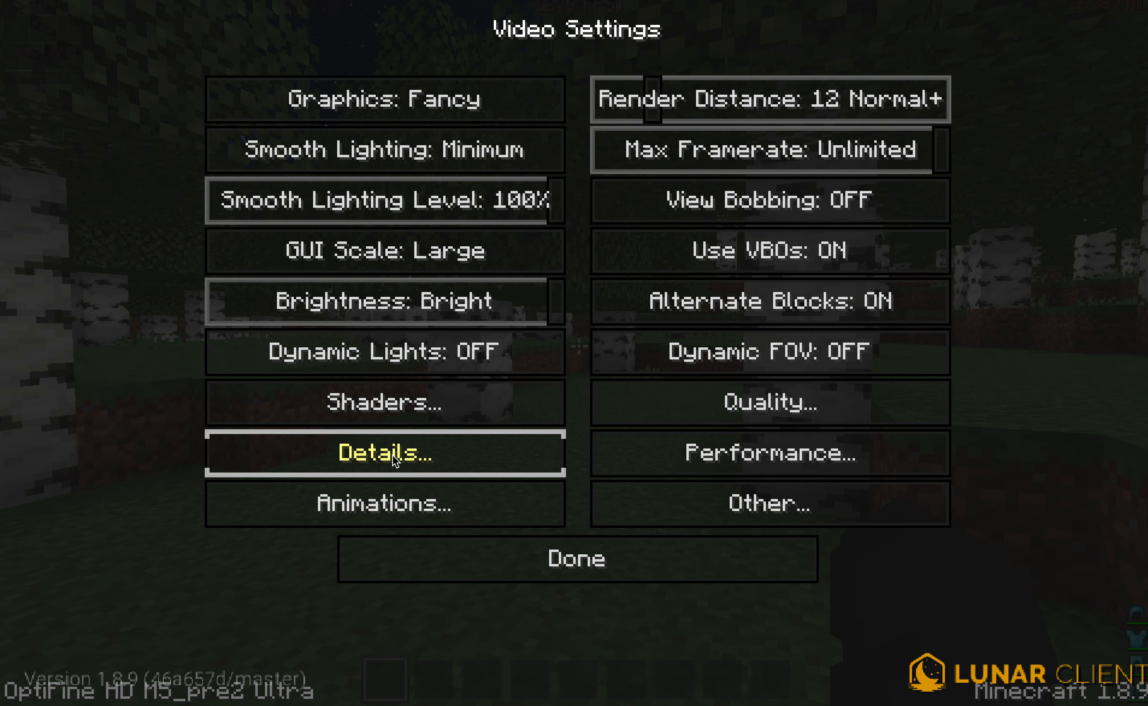
- View the Animation and Performance sub-pages and return to the main video options
click(385, 502)
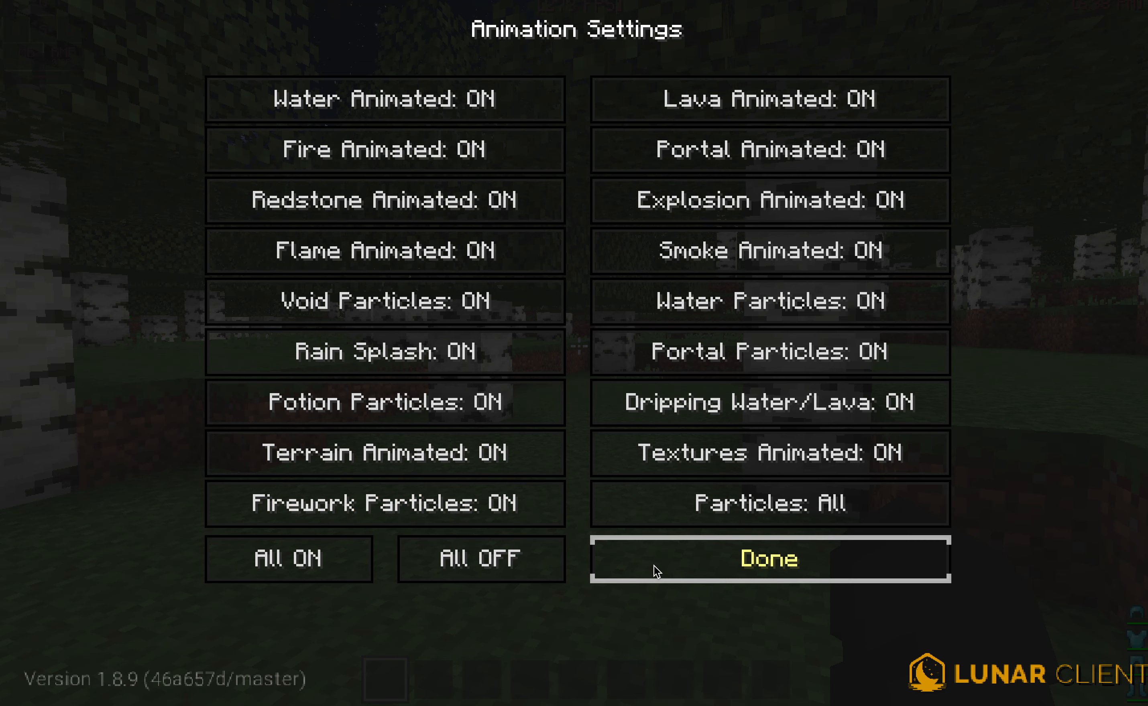
click(768, 558)
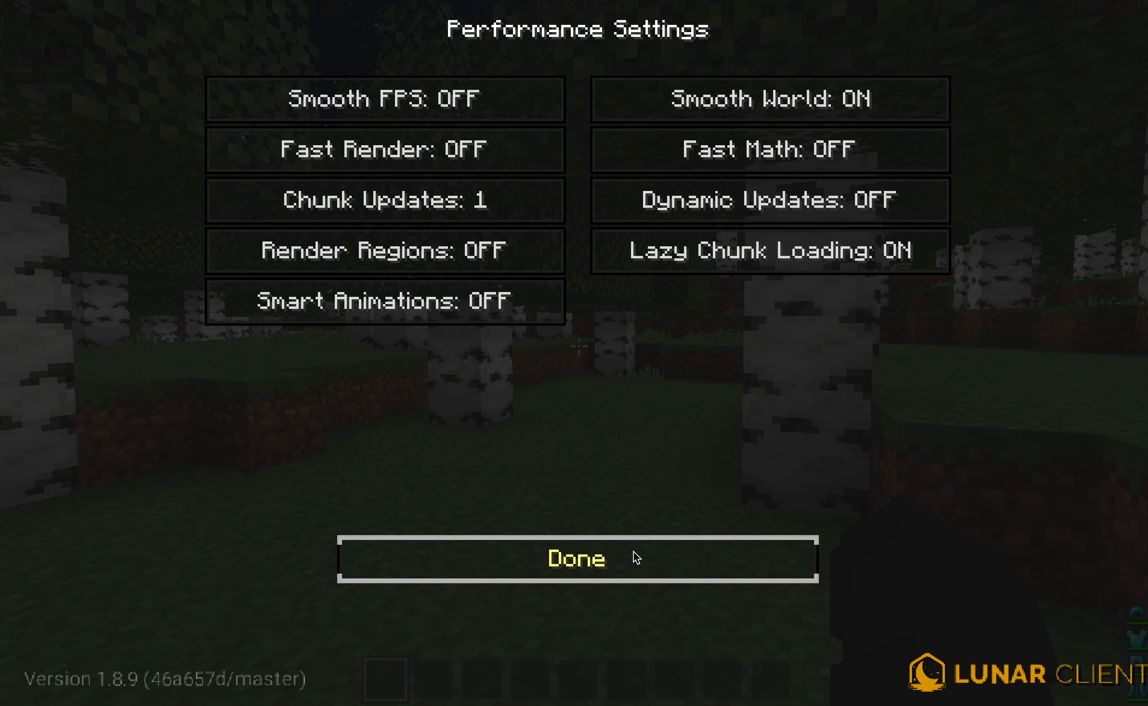
click(575, 559)
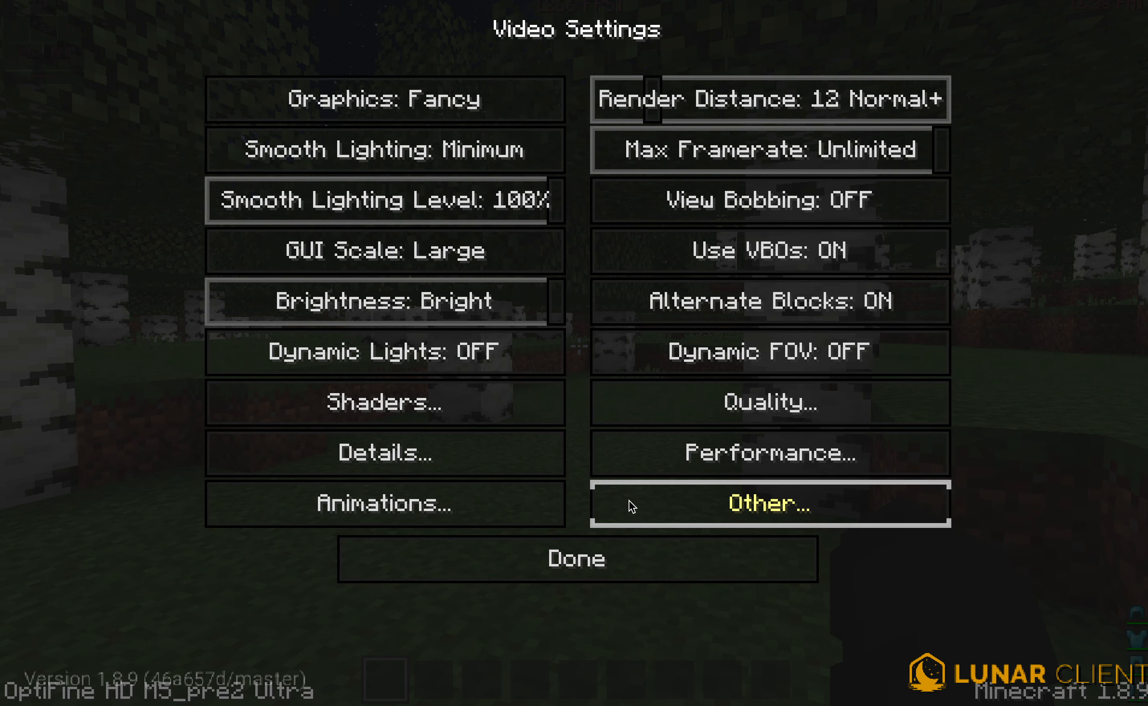
mouse_move(392, 563)
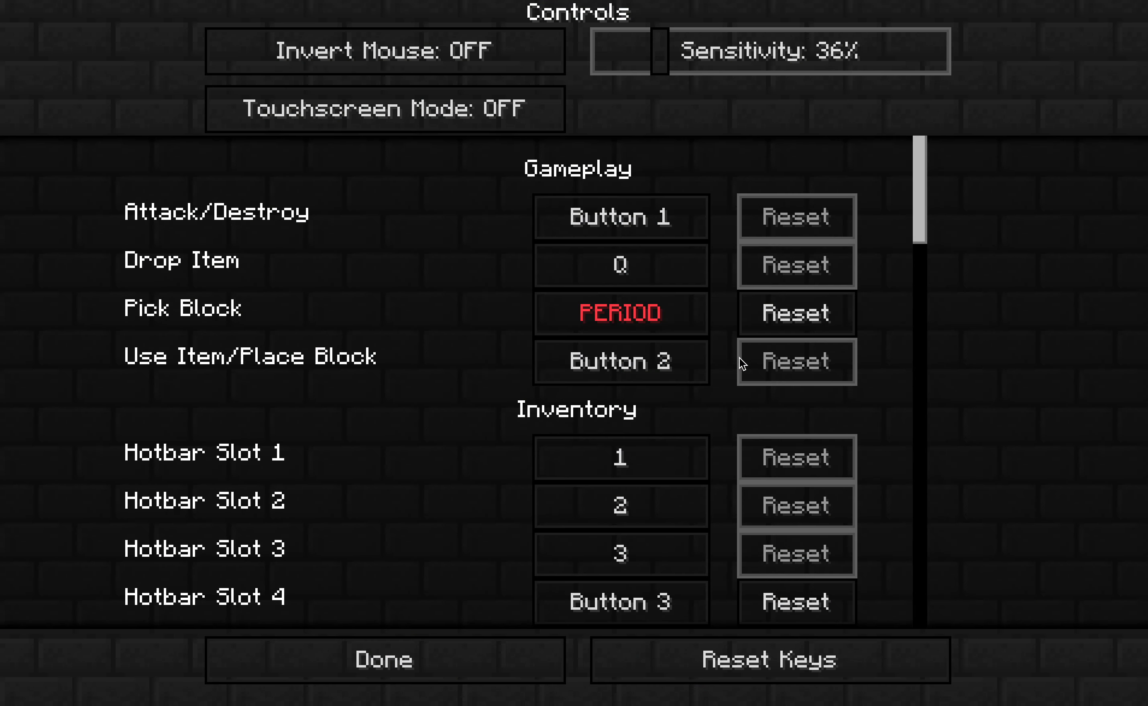
- Reach the Controls keybind list from the options screens
click(619, 362)
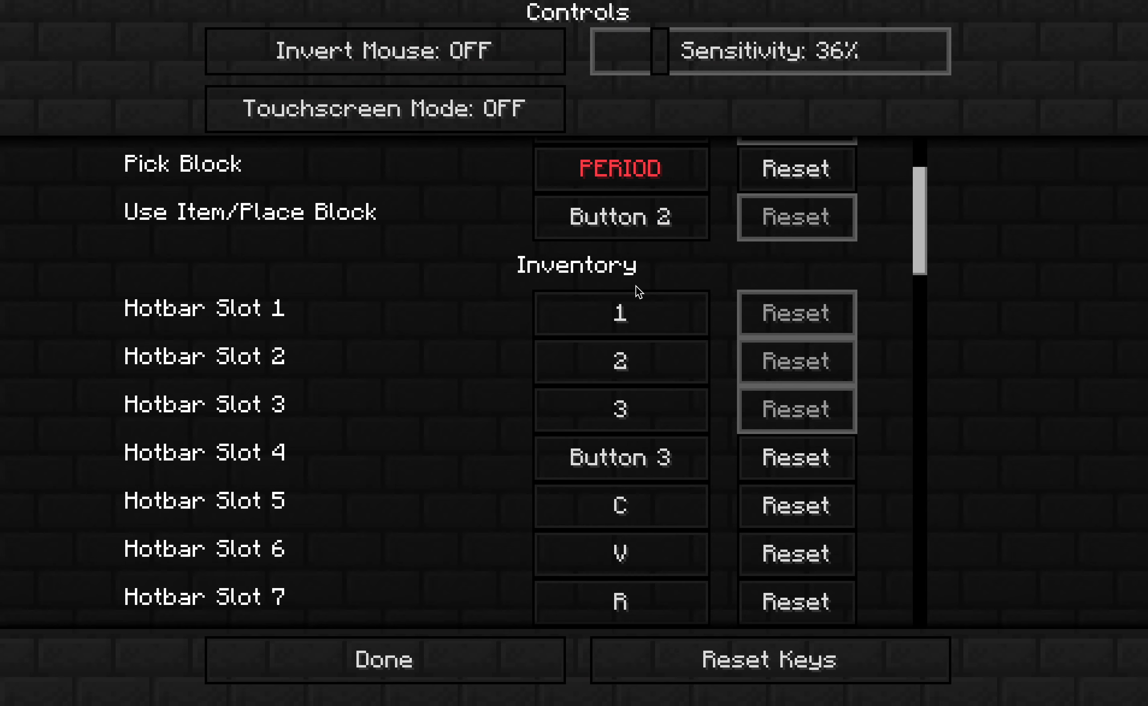
click(620, 313)
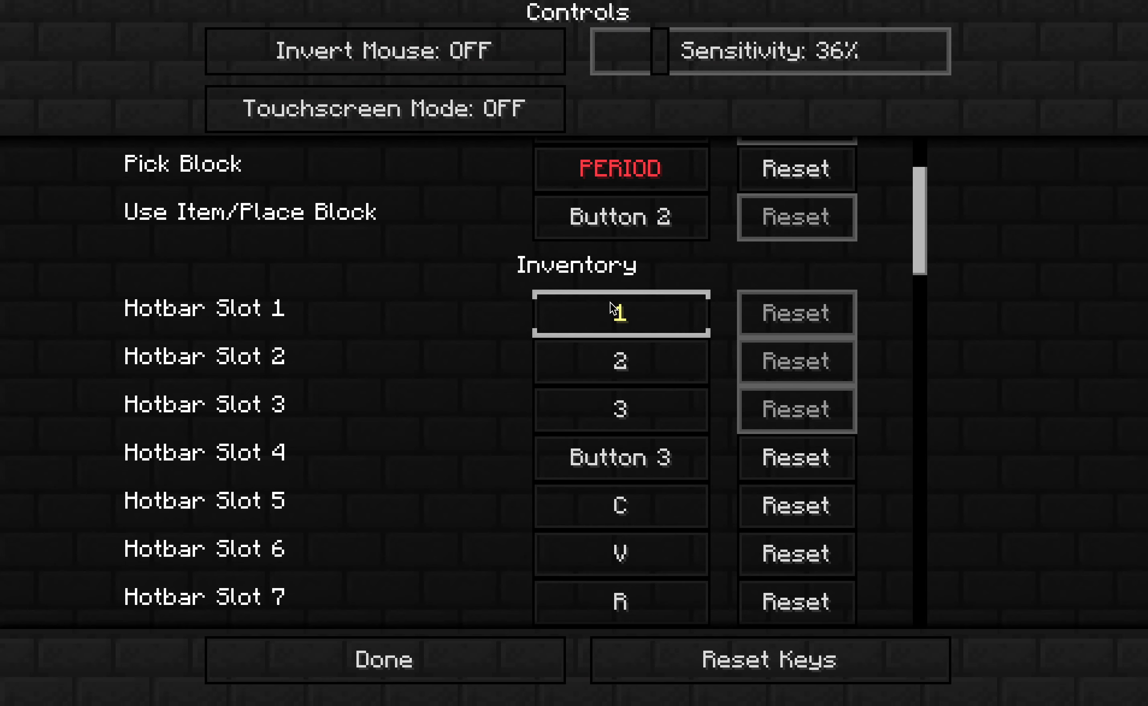
mouse_move(614, 330)
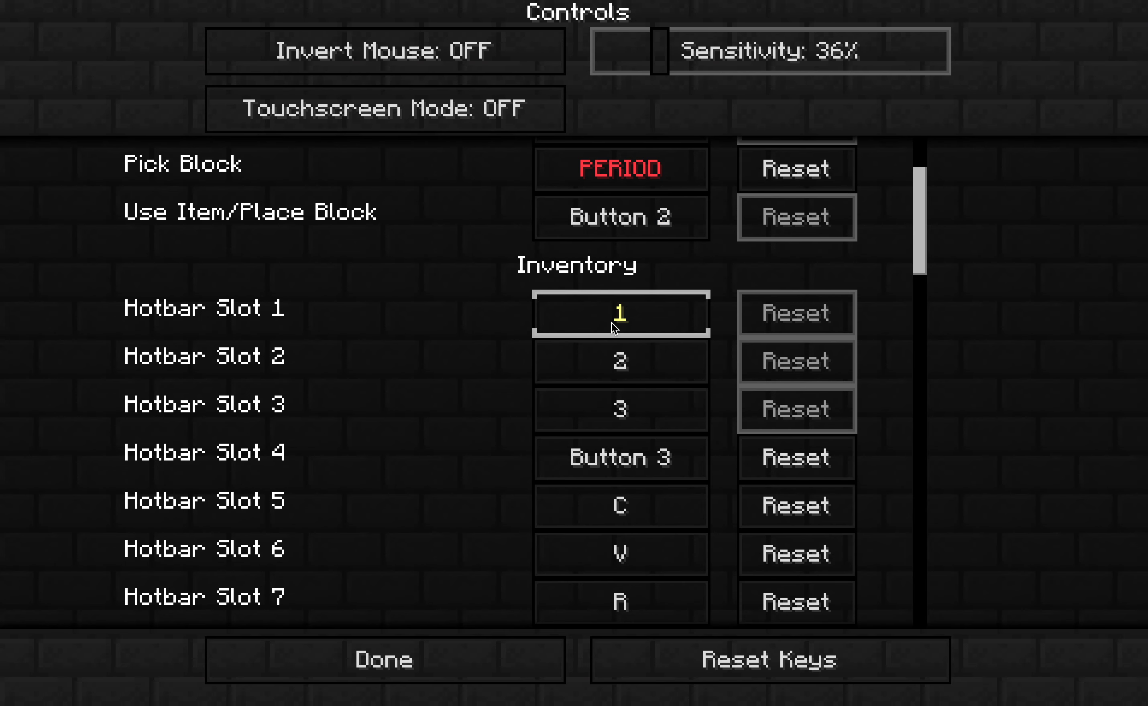
click(620, 458)
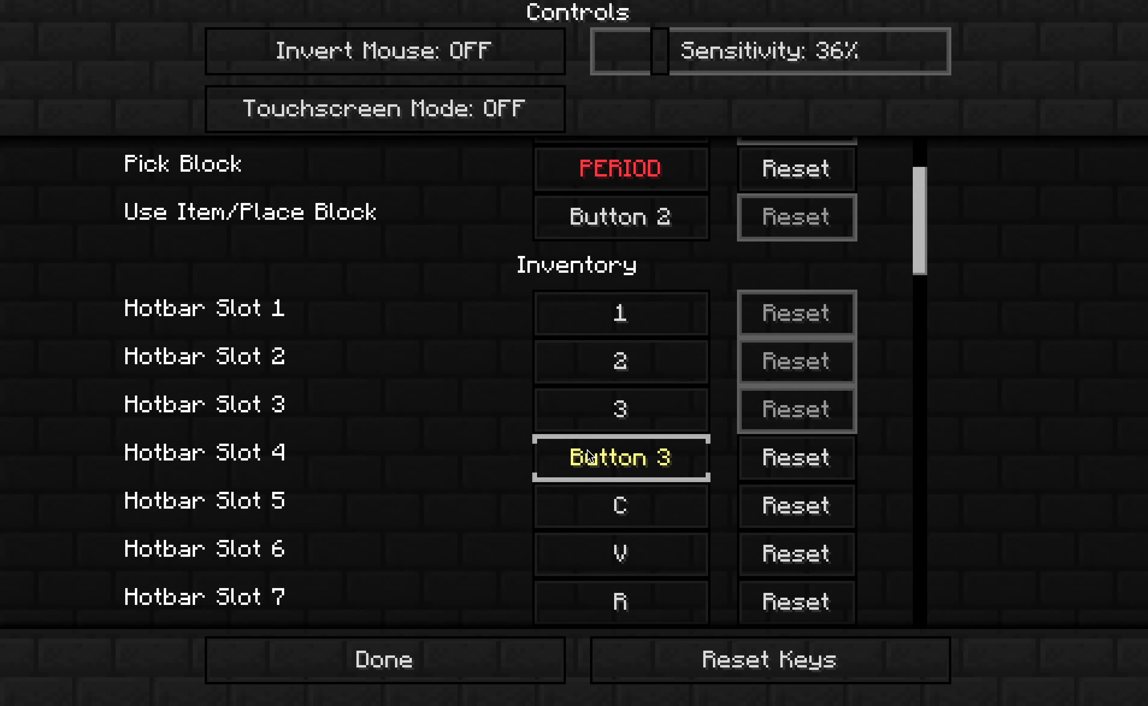
mouse_move(621, 469)
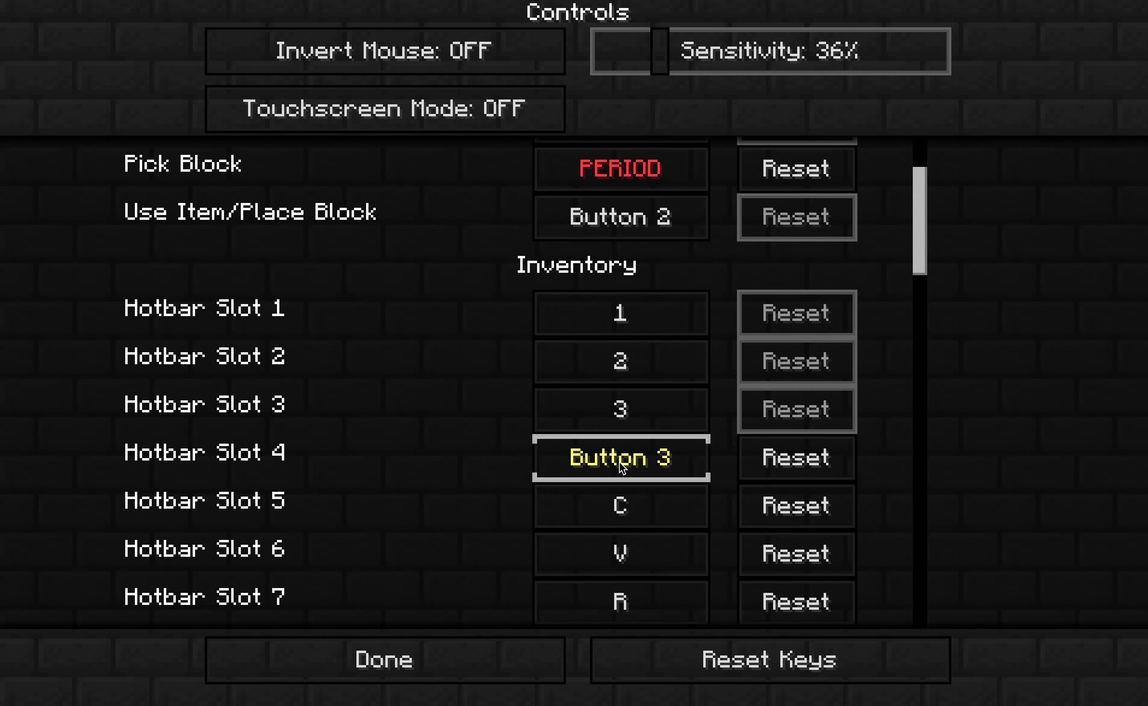
click(620, 506)
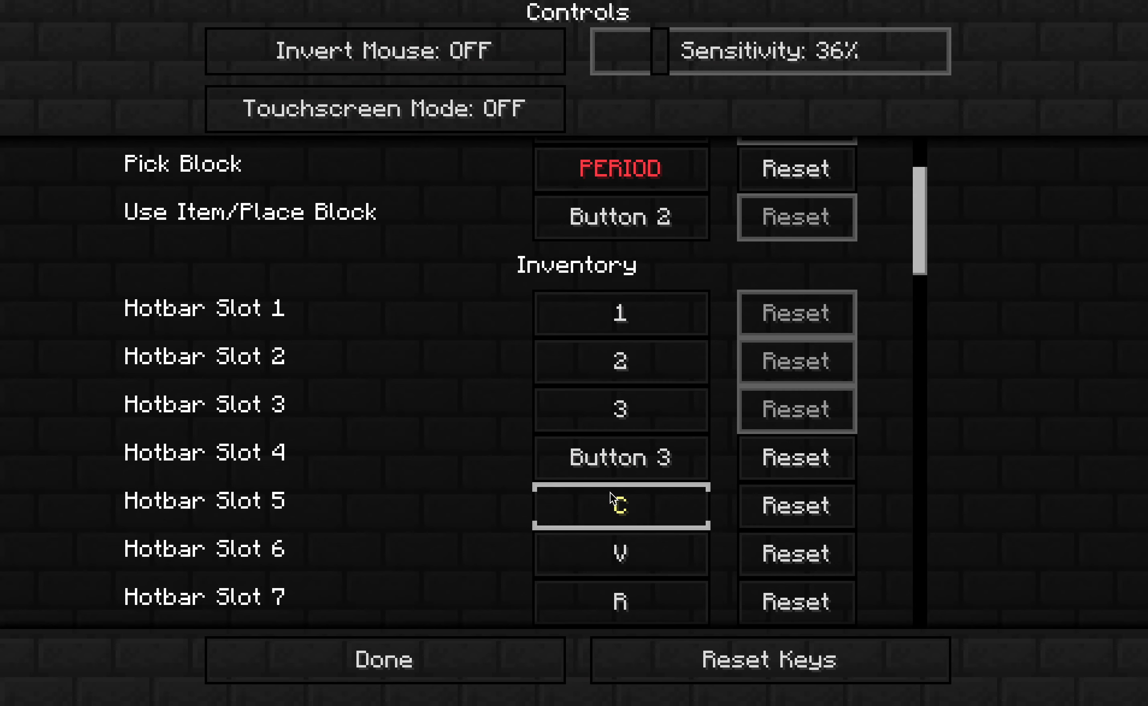
- Scroll through the keybinds from Gameplay down to Multiplayer
scroll(down, 3)
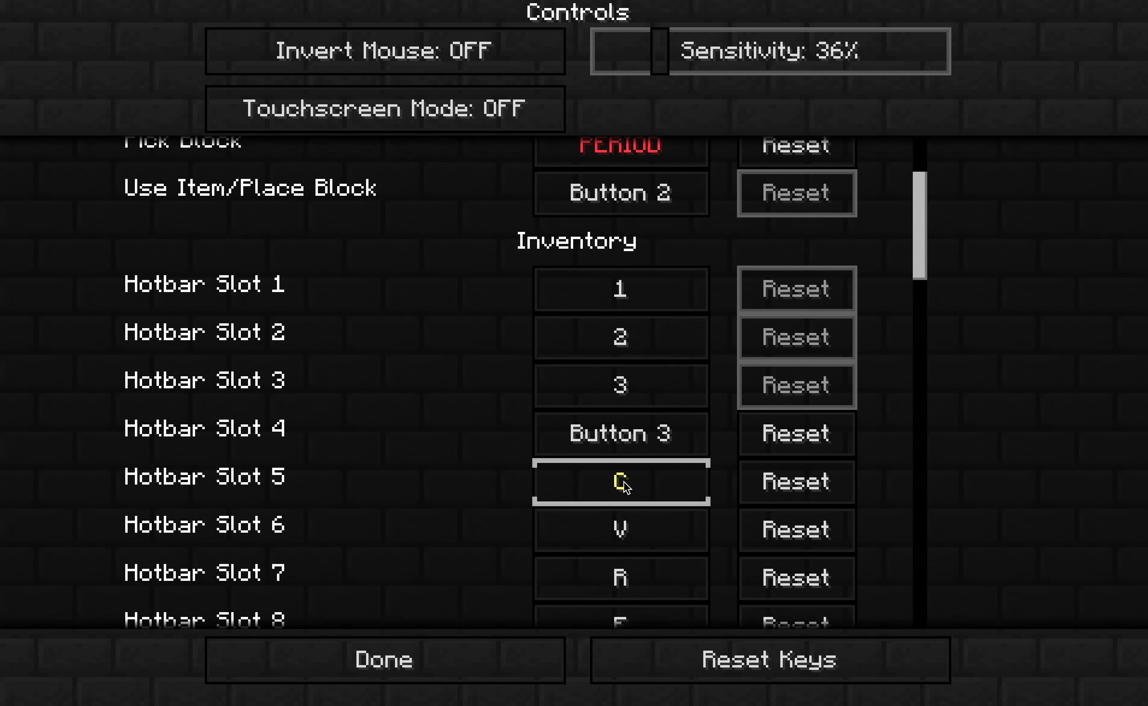
scroll(down, 3)
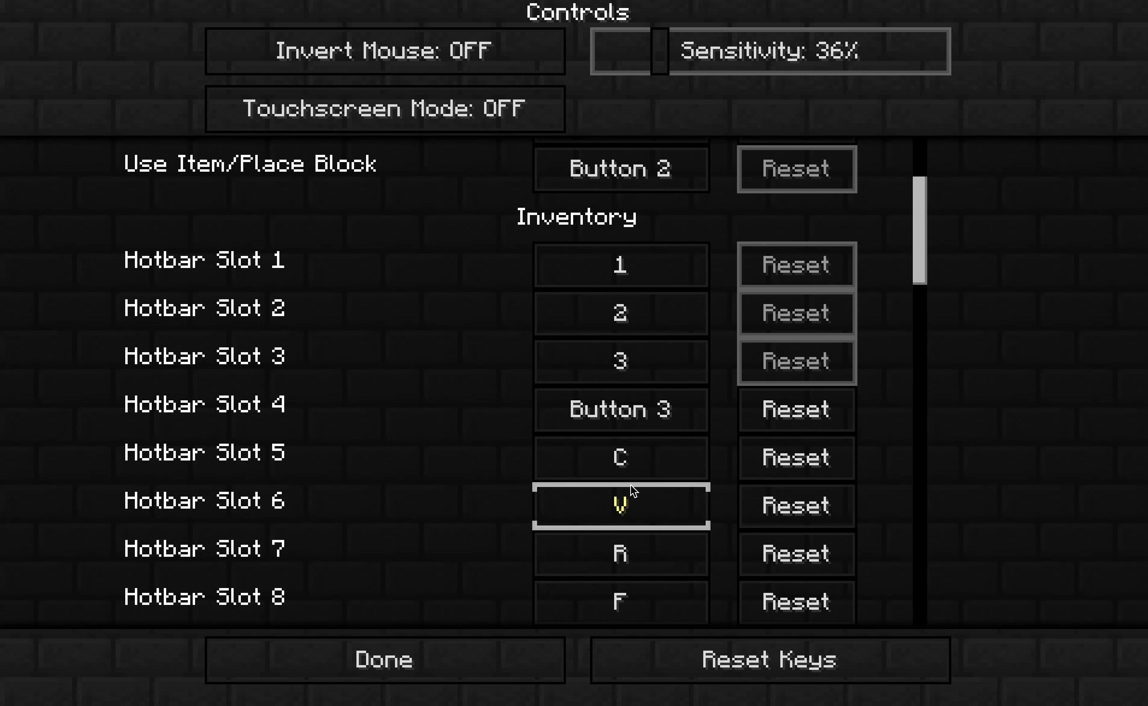
scroll(down, 3)
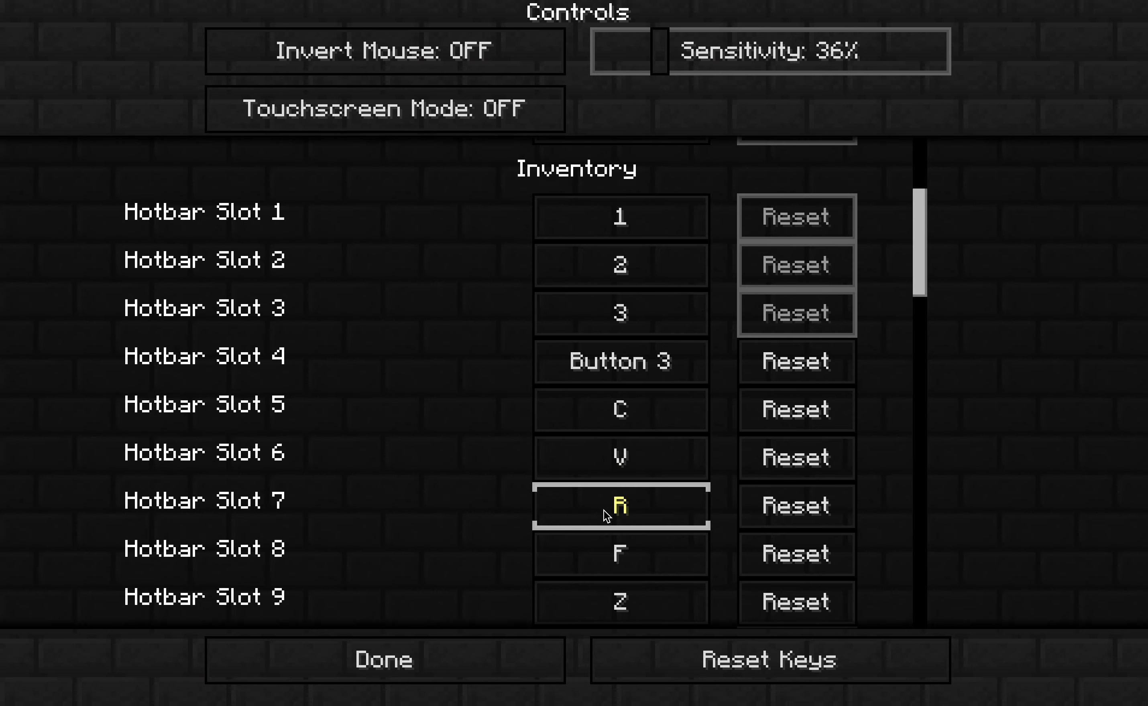
scroll(down, 3)
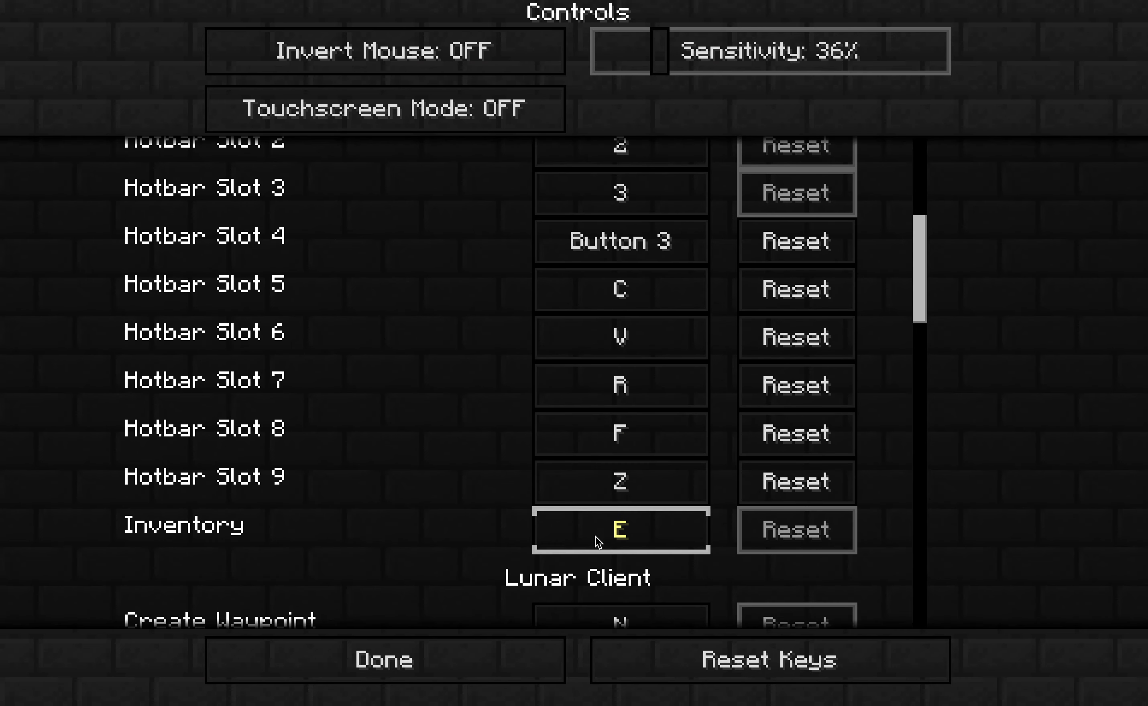
scroll(down, 3)
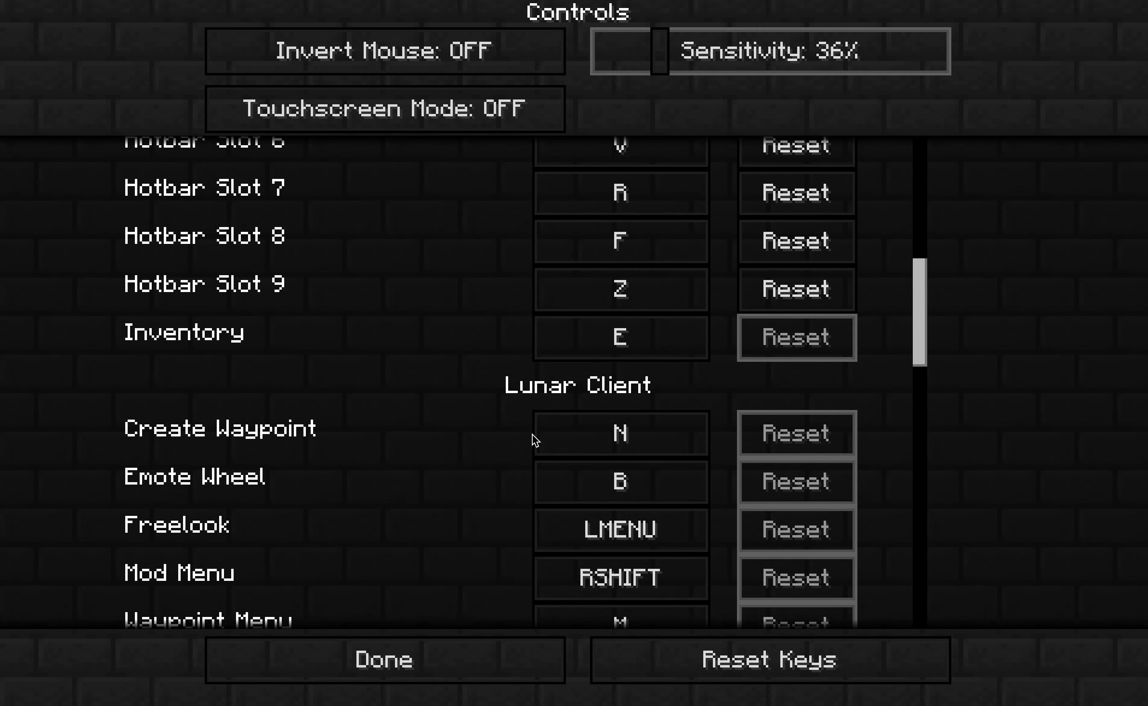
scroll(down, 3)
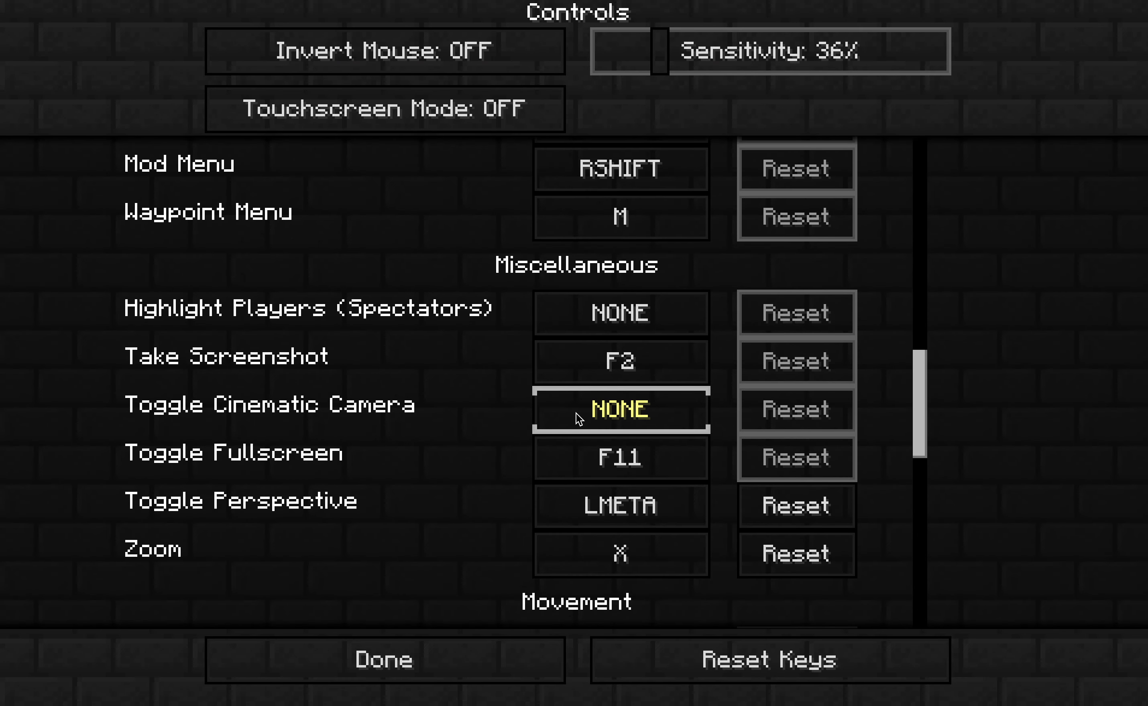
scroll(down, 3)
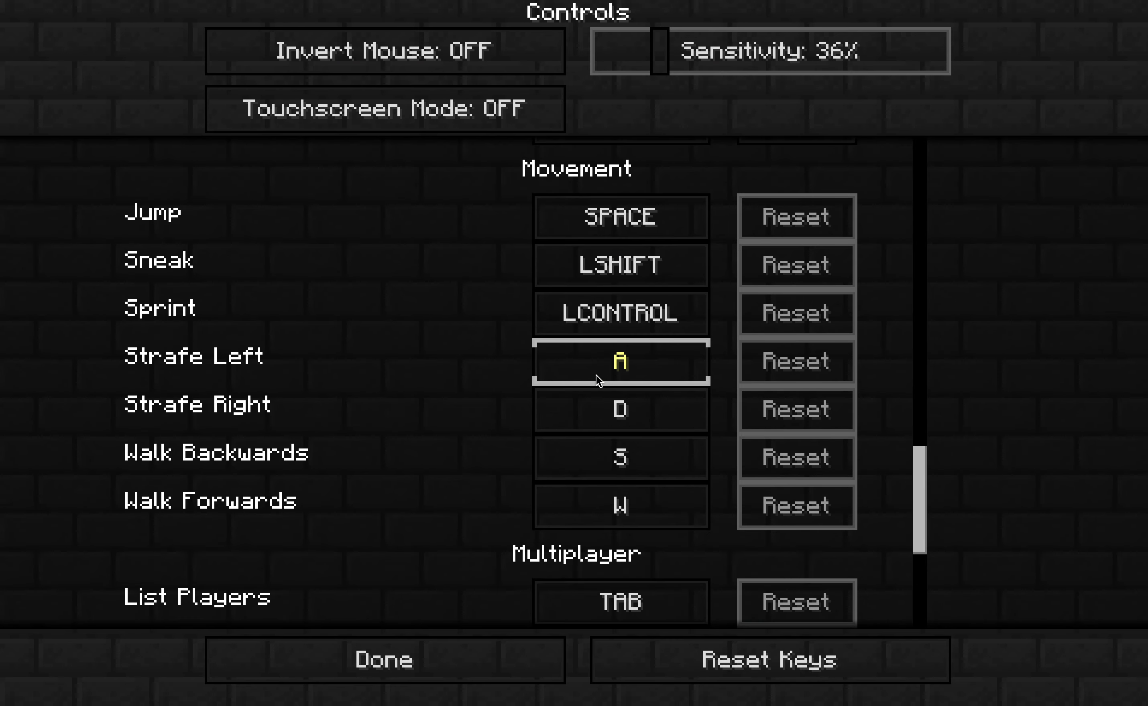
scroll(down, 3)
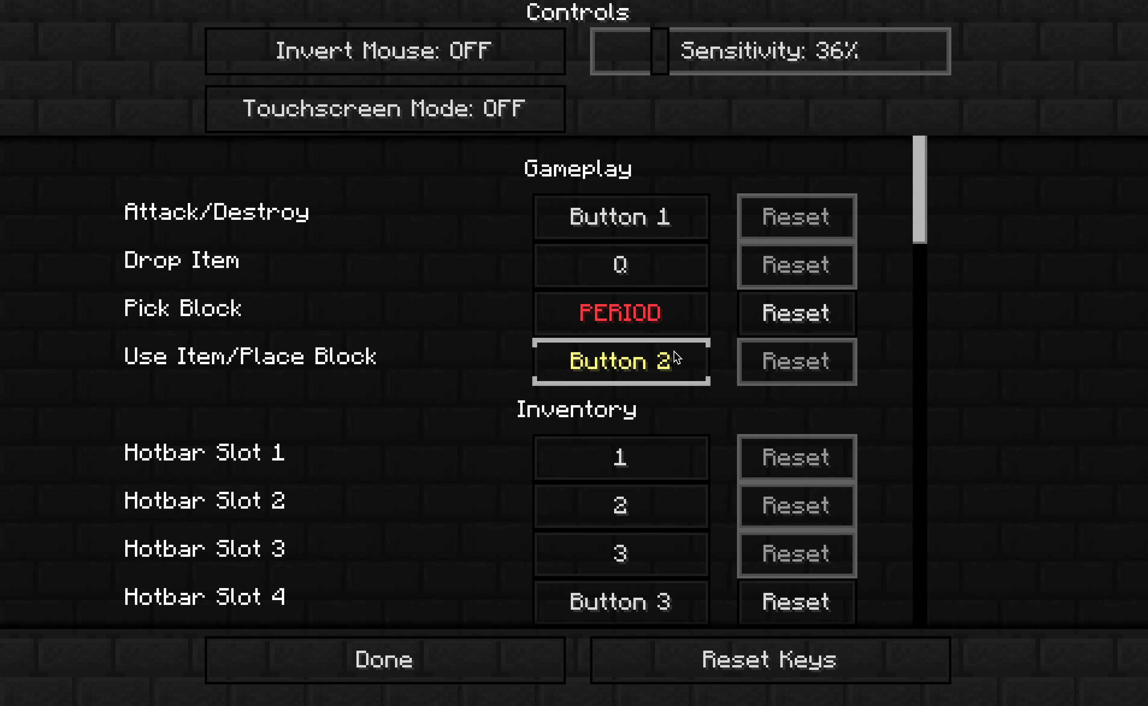
scroll(down, 3)
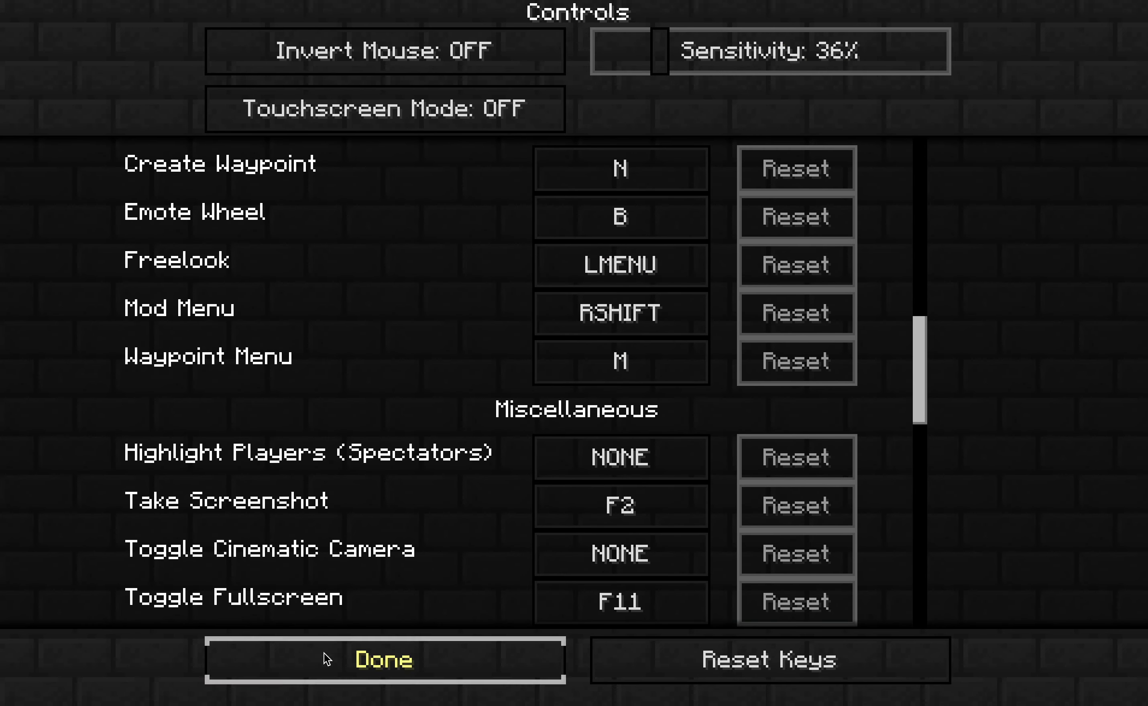
- Switch Touchscreen Mode ON and leave the controls screen
click(384, 109)
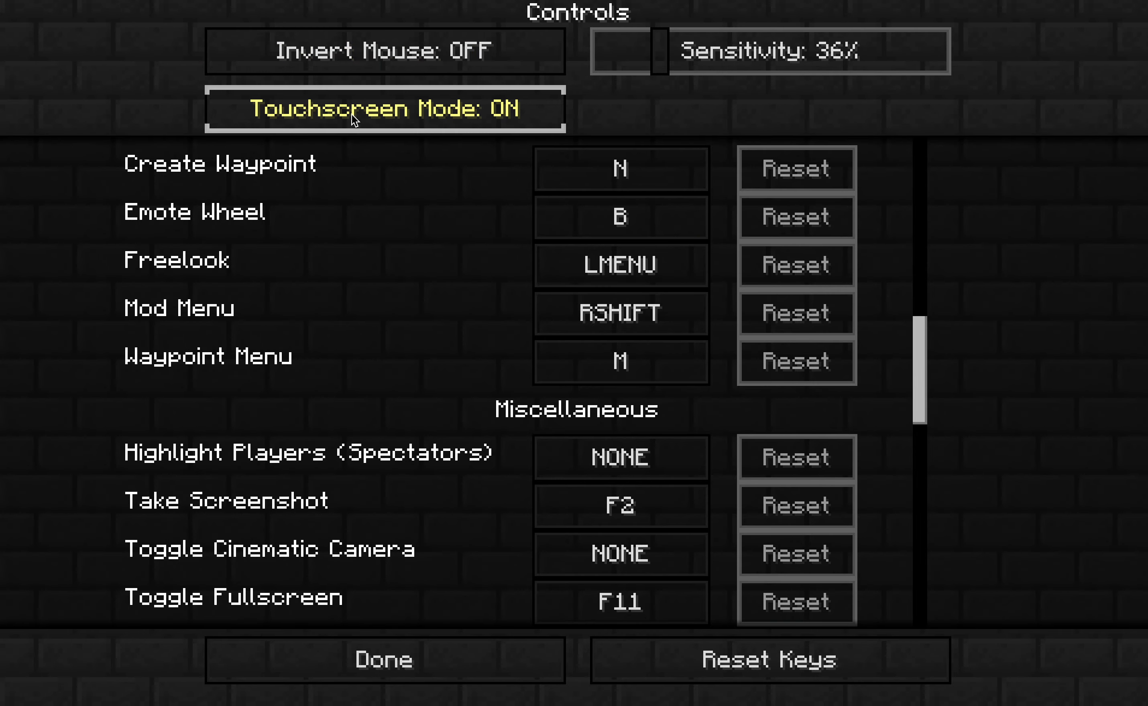
mouse_move(498, 29)
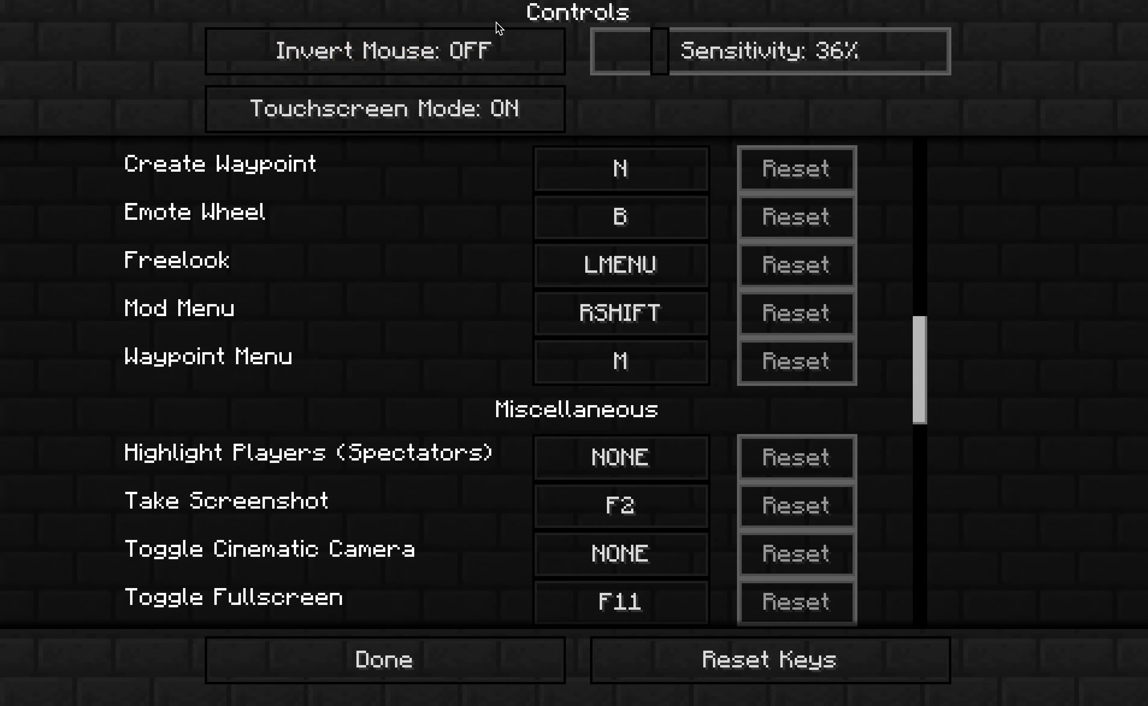
click(383, 660)
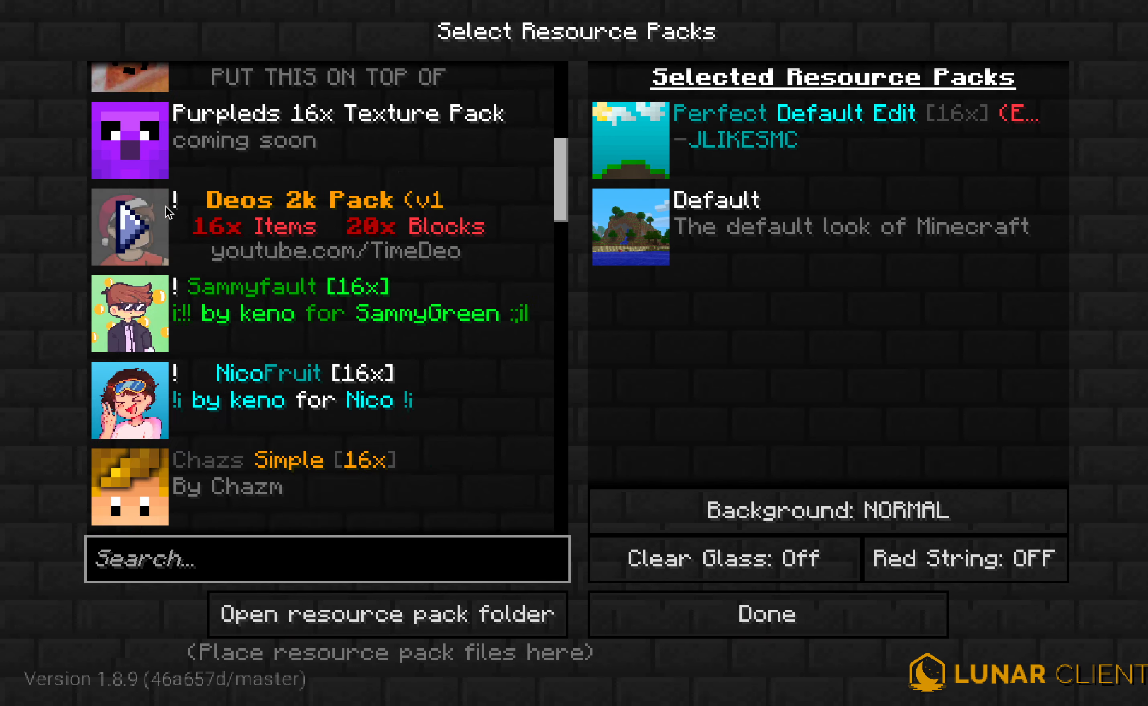
- Scroll through the Available Resource Packs list, with Perfect Default Edit applied over Default
scroll(down, 3)
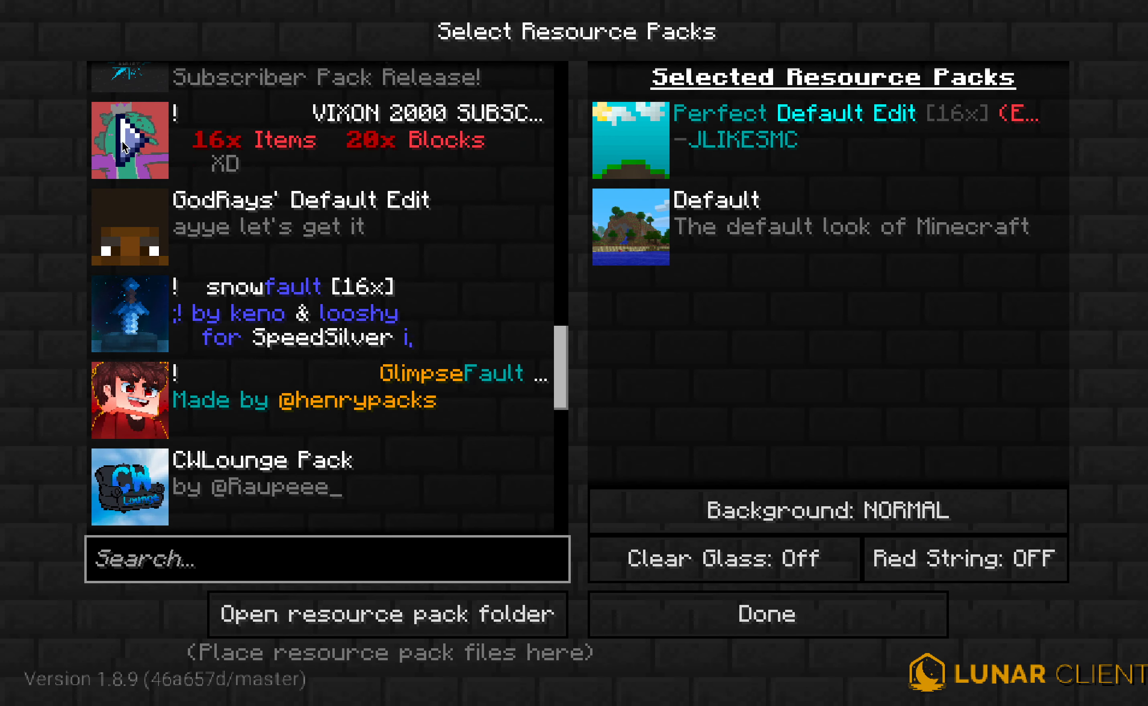
scroll(down, 3)
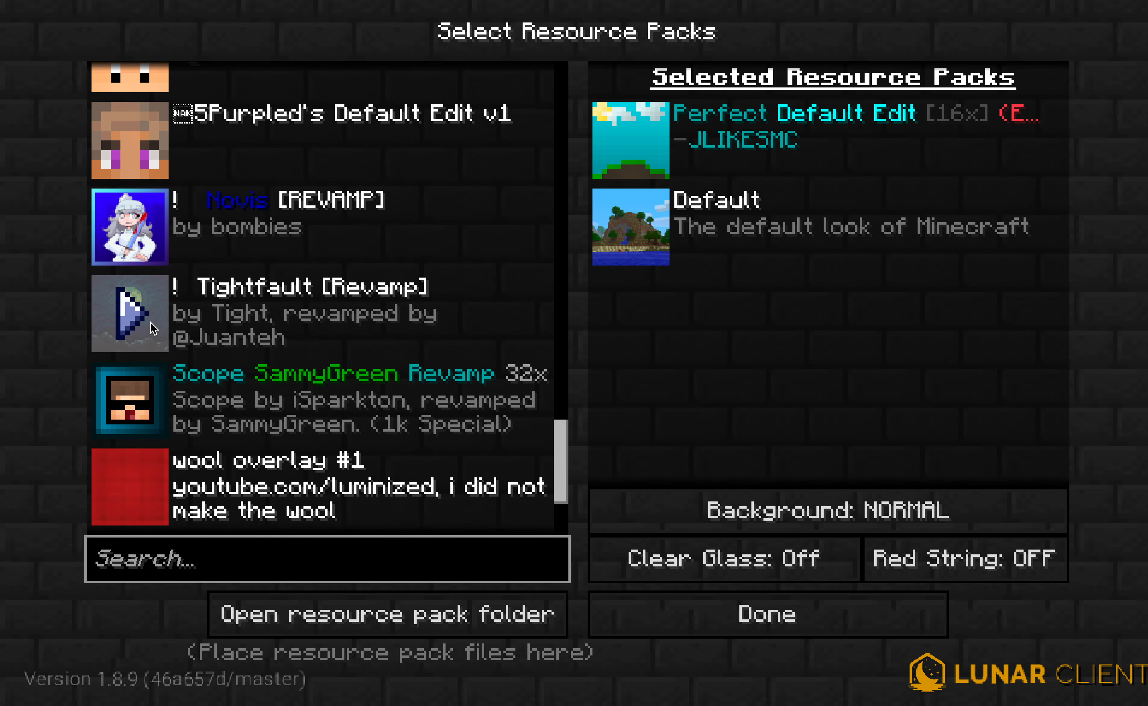
scroll(down, 3)
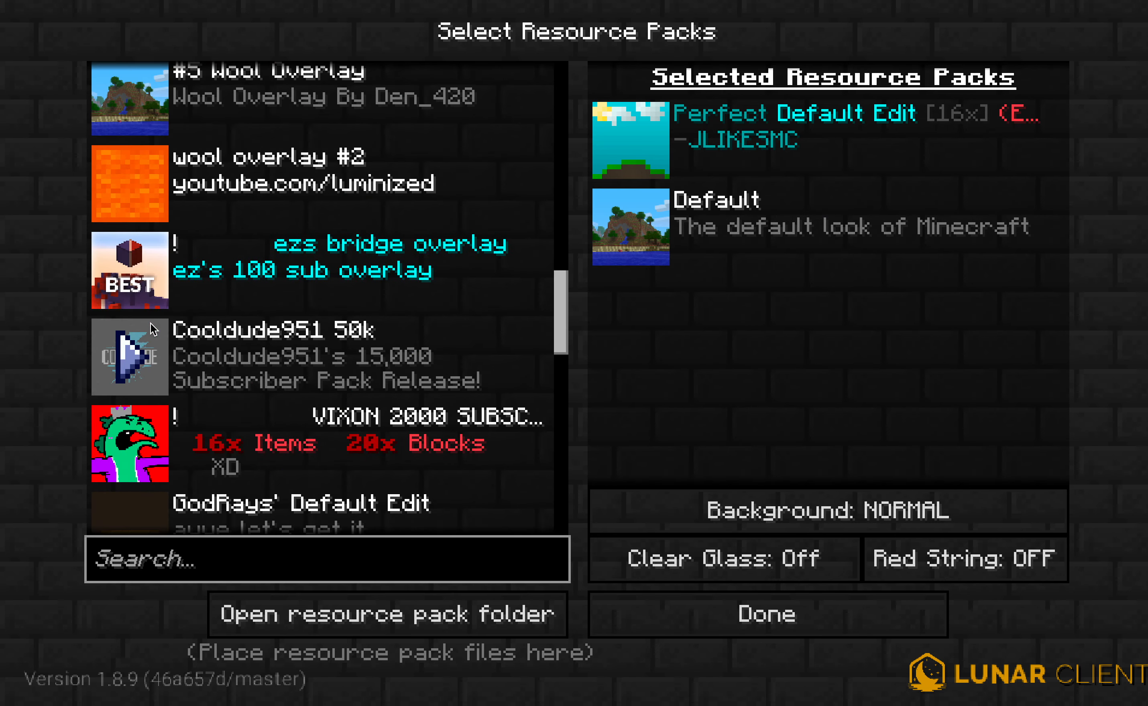
scroll(down, 3)
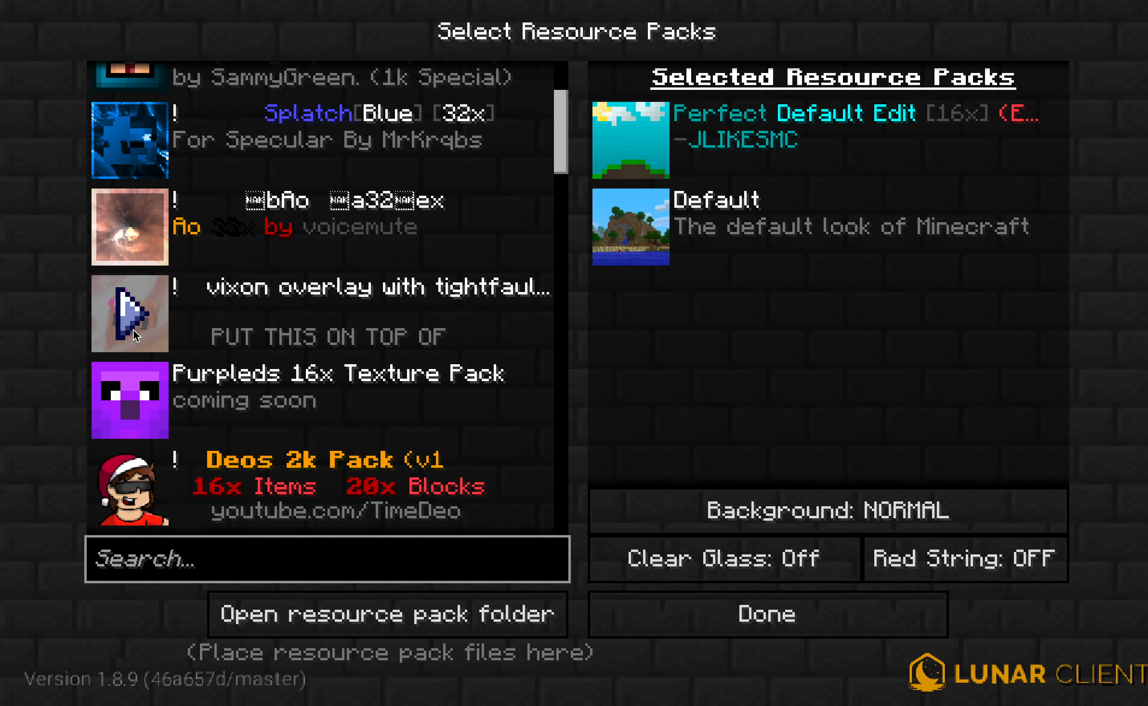
scroll(down, 3)
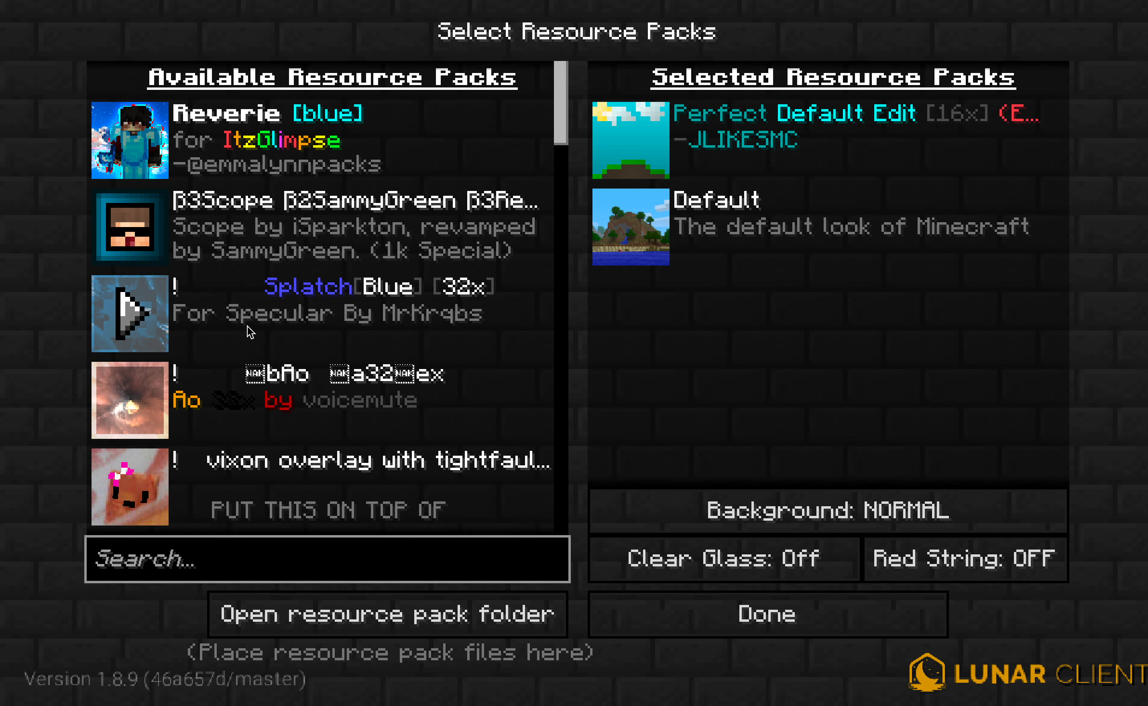
scroll(down, 3)
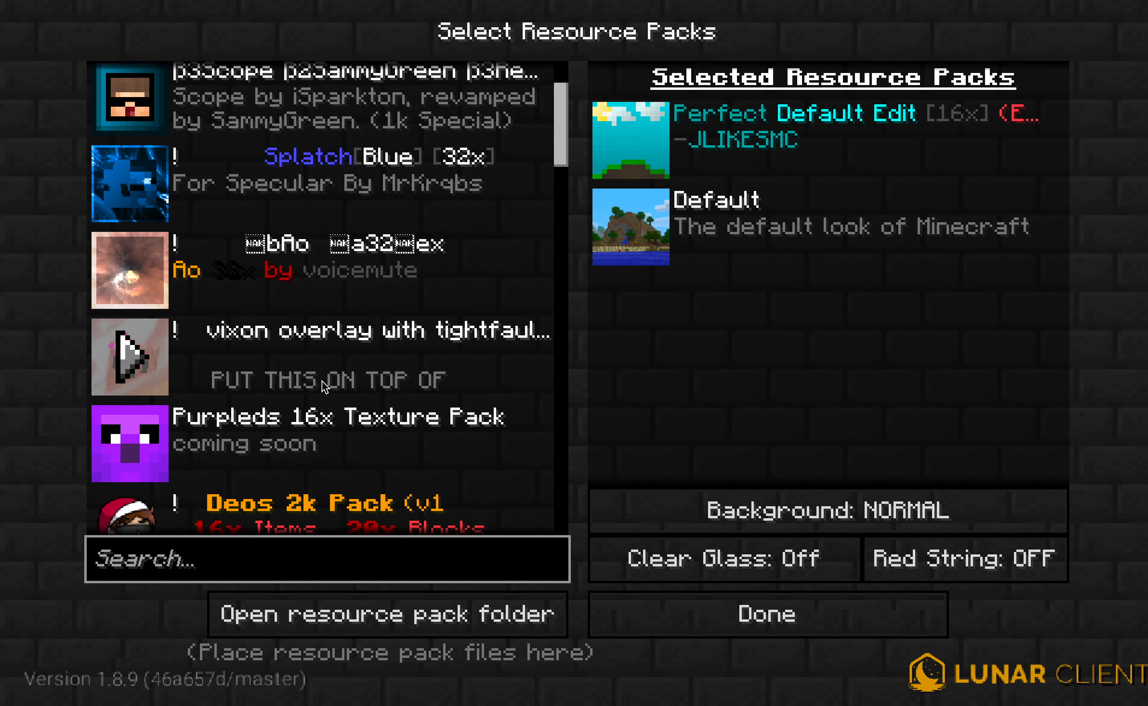
scroll(down, 3)
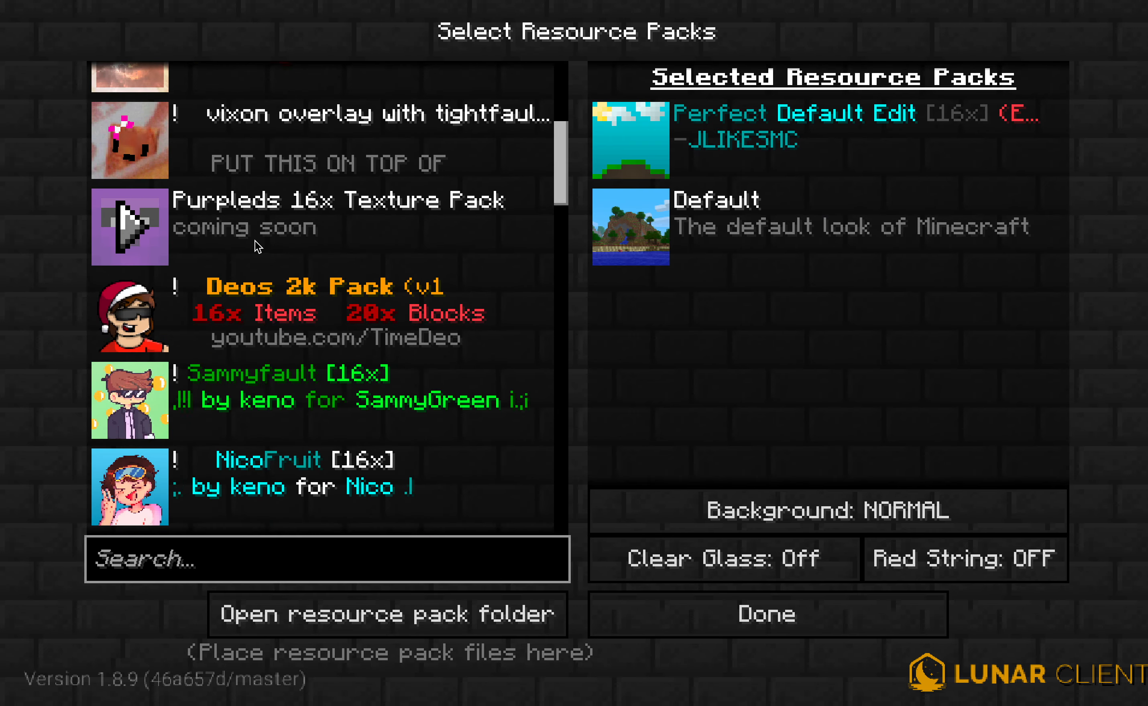
scroll(down, 3)
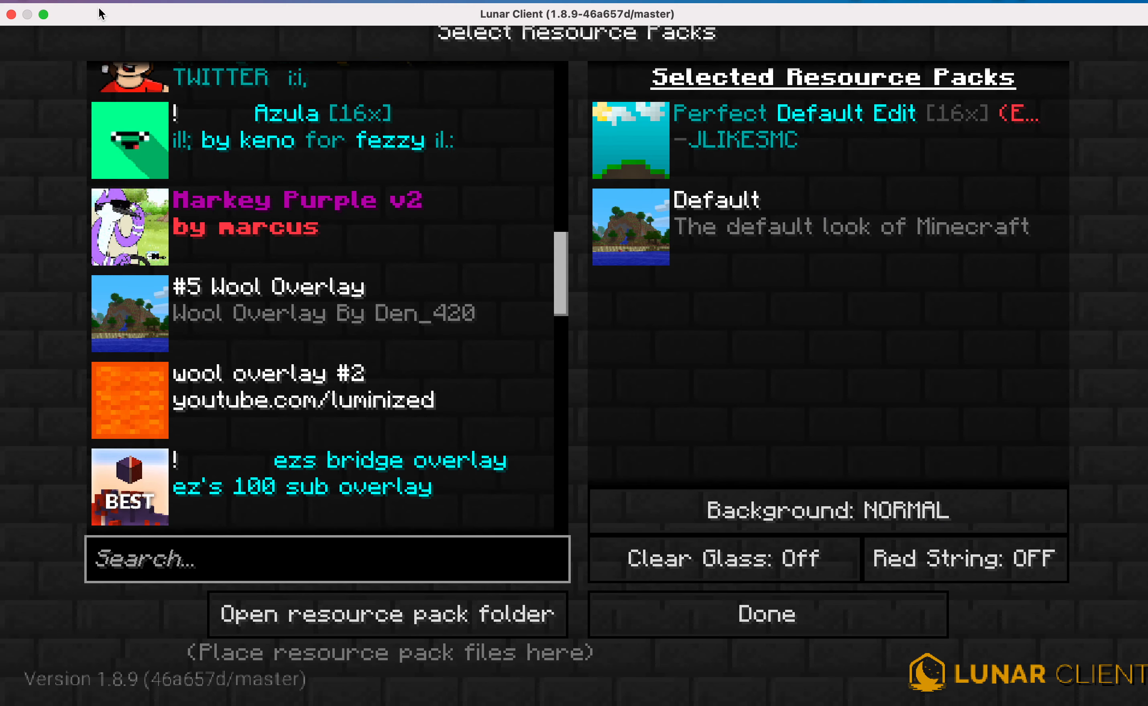